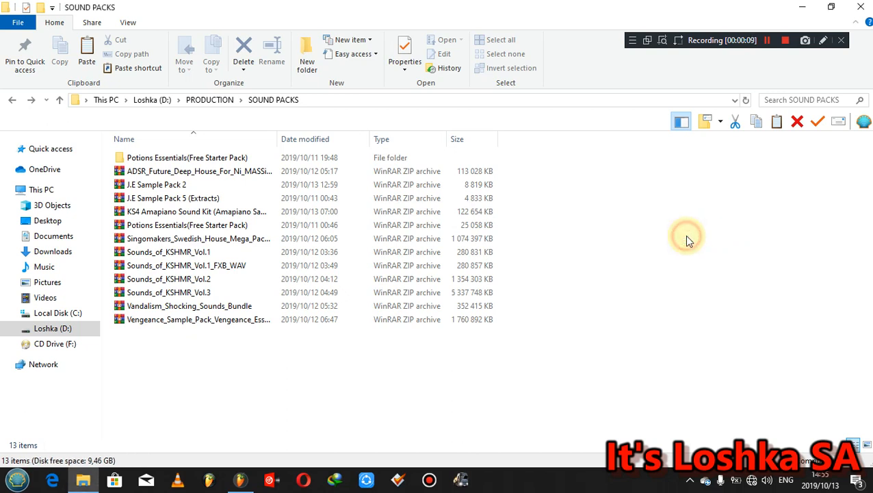
{"action": "mouse_move", "coordinate": [599, 240]}
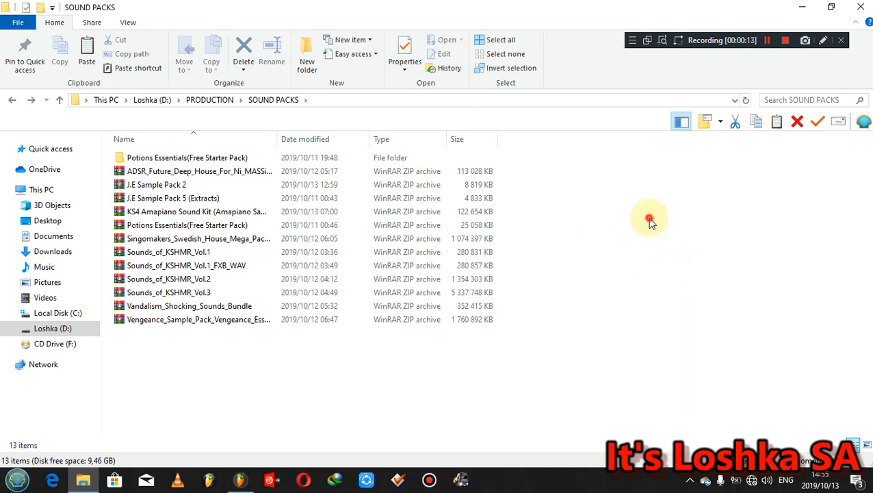
{"action": "mouse_move", "coordinate": [675, 279]}
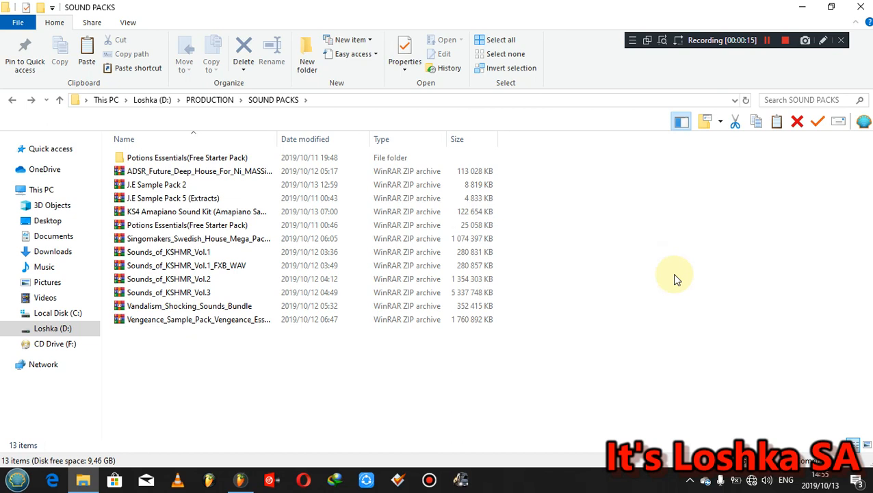
{"action": "mouse_move", "coordinate": [607, 283]}
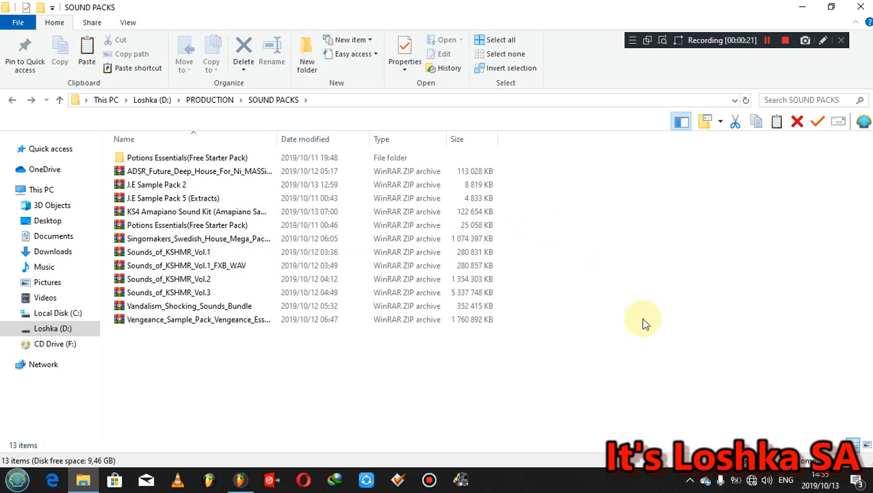
{"action": "mouse_move", "coordinate": [600, 338]}
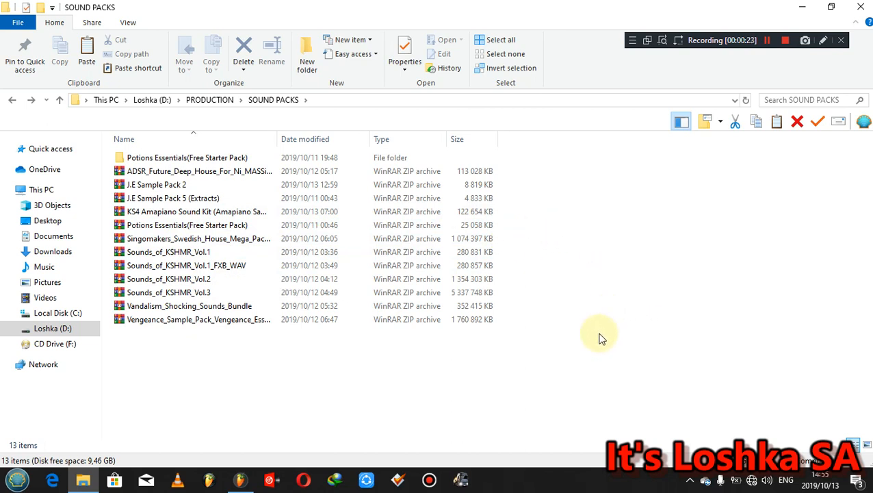
{"action": "mouse_move", "coordinate": [611, 323]}
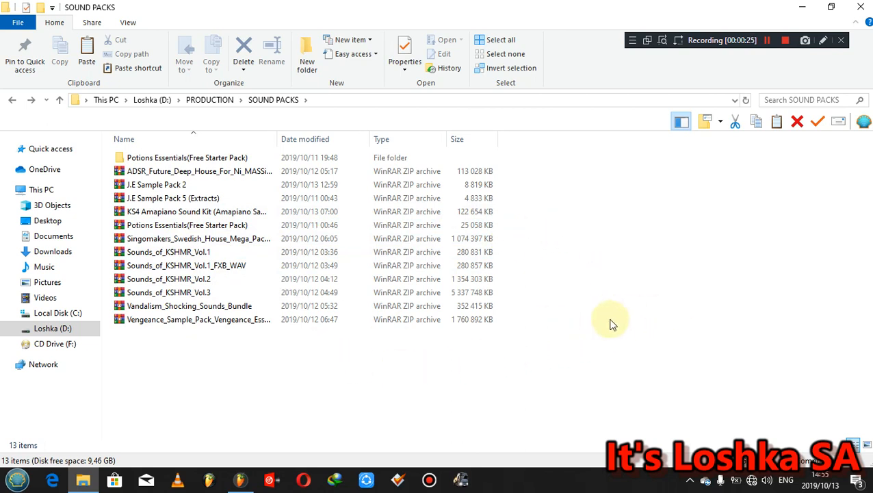
{"action": "mouse_move", "coordinate": [508, 354]}
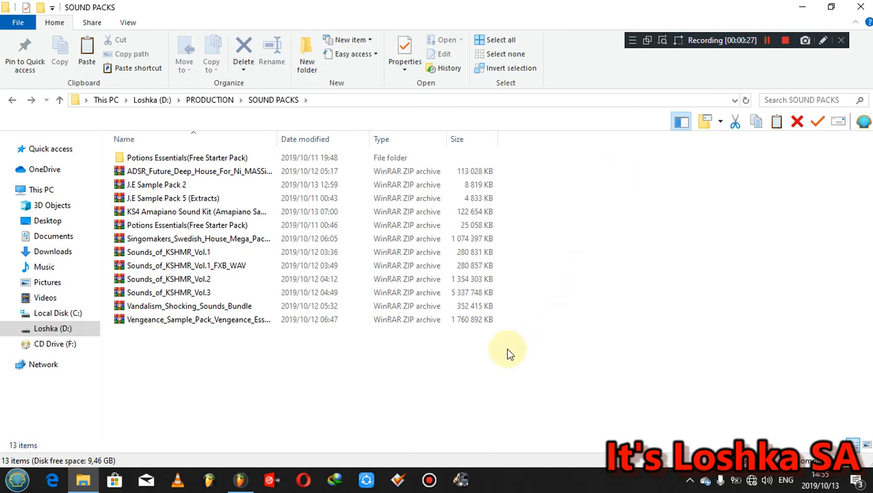
Extract the KS4 Amapiano Sound Kit zip into its own folder with WinRAR Extract Here.
{"action": "left_click", "coordinate": [195, 211]}
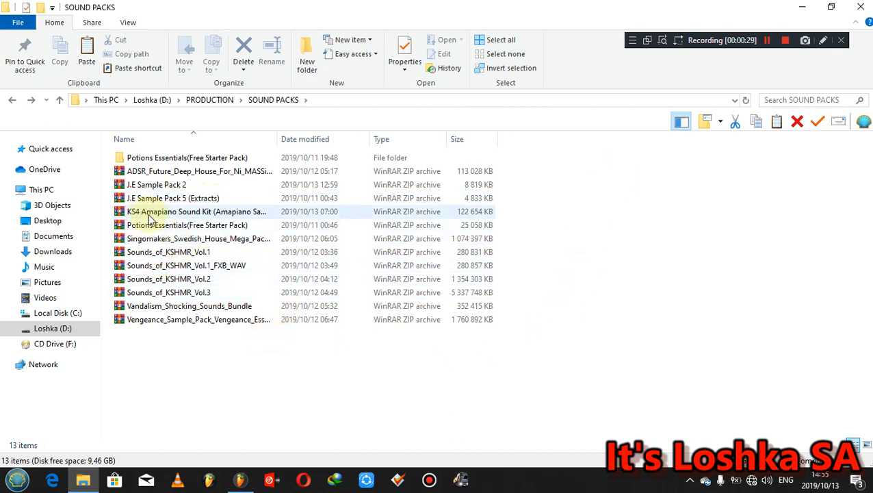
{"action": "left_click", "coordinate": [196, 210]}
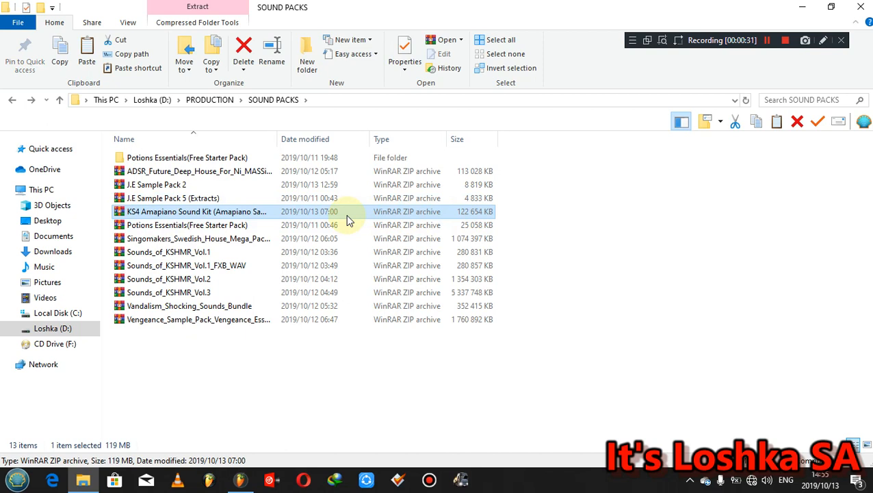
{"action": "mouse_move", "coordinate": [136, 219]}
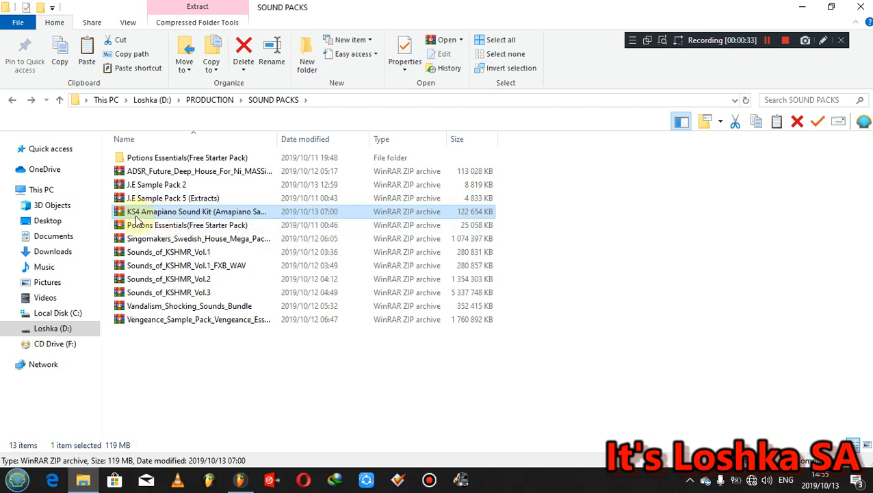
{"action": "mouse_move", "coordinate": [140, 216]}
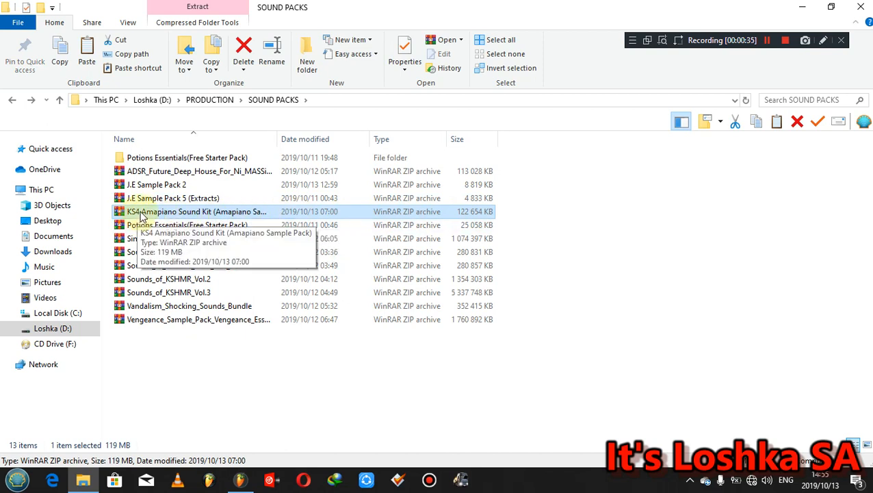
{"action": "mouse_move", "coordinate": [167, 212]}
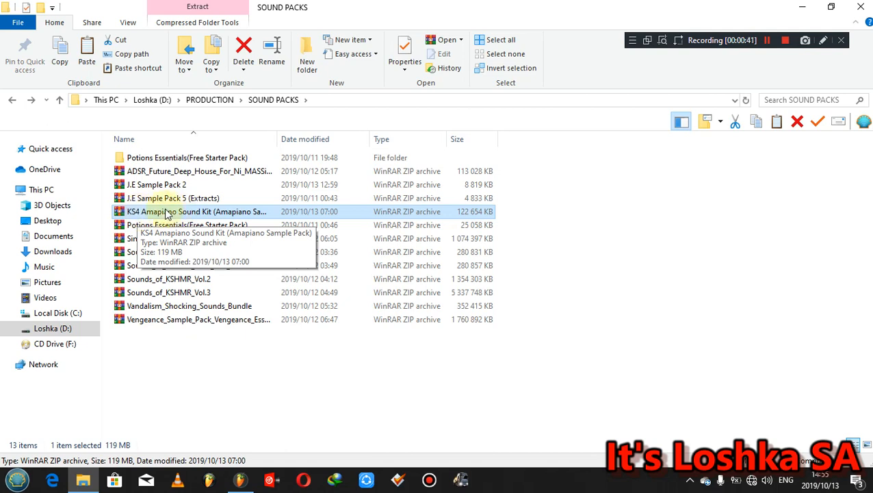
{"action": "mouse_move", "coordinate": [378, 11]}
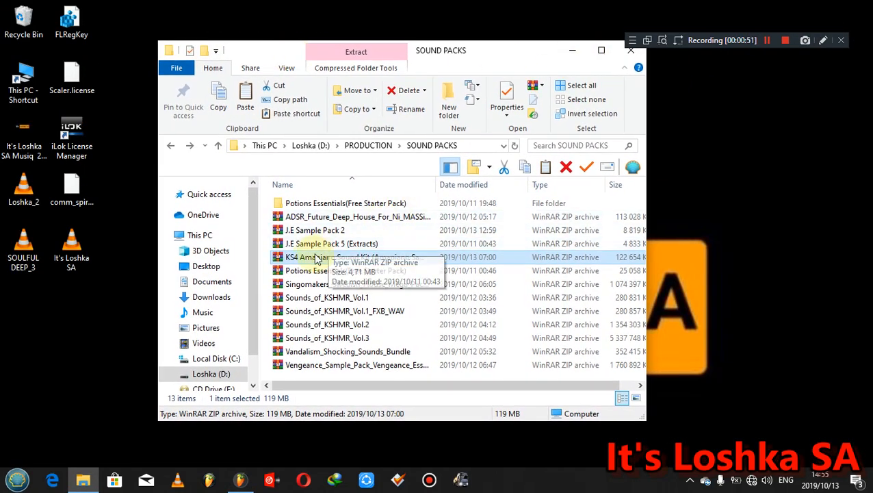
{"action": "right_click", "coordinate": [307, 256]}
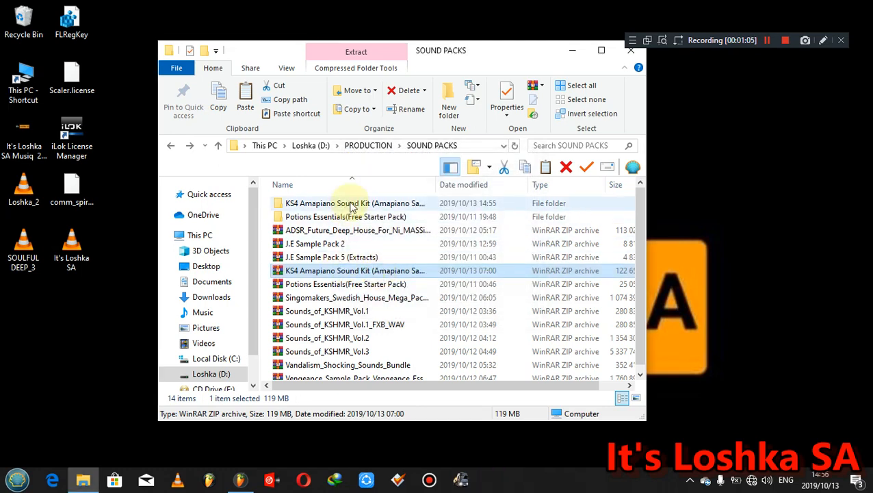
{"action": "mouse_move", "coordinate": [667, 242]}
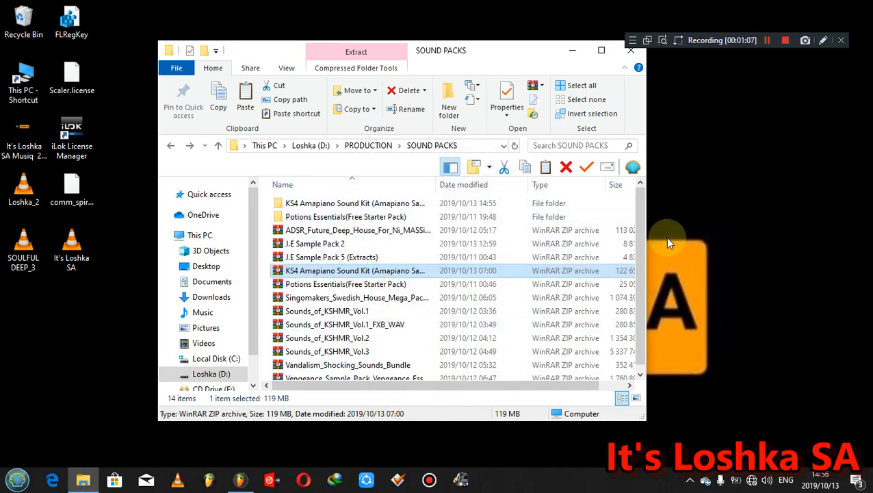
{"action": "right_click", "coordinate": [667, 239]}
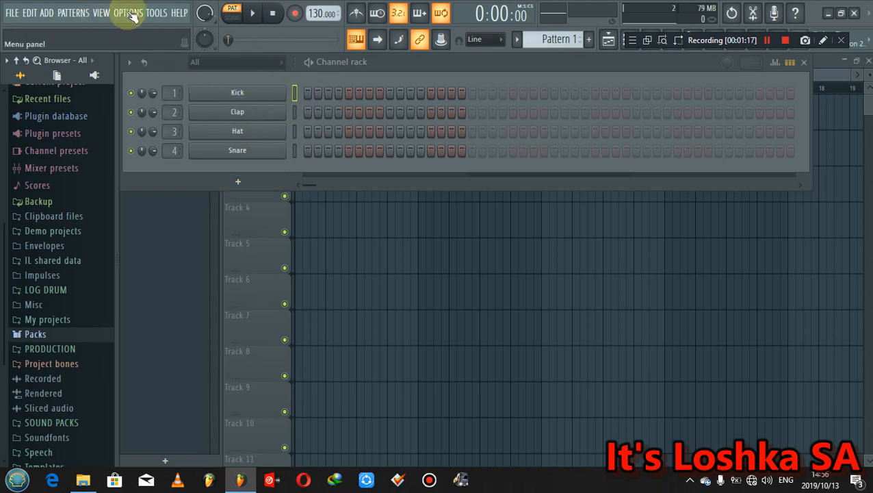
Open the Settings – Files & folders window from FL Studio's Options menu.
{"action": "left_click", "coordinate": [129, 12]}
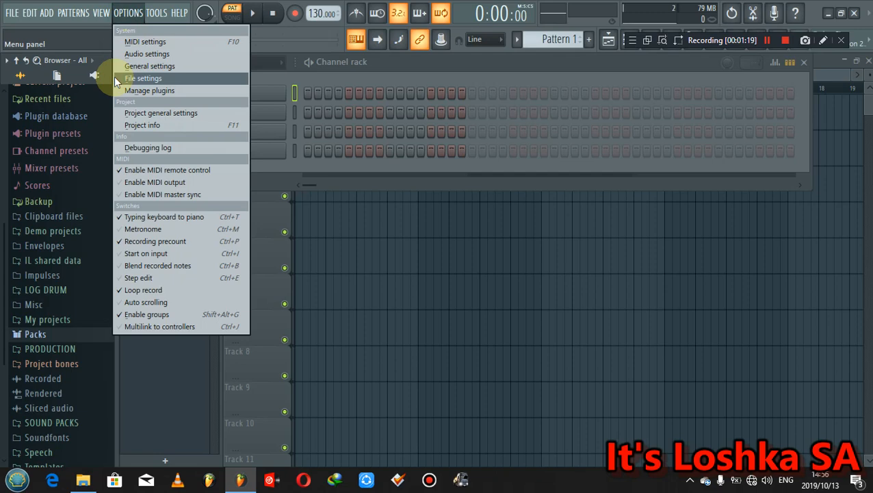
{"action": "mouse_move", "coordinate": [154, 78]}
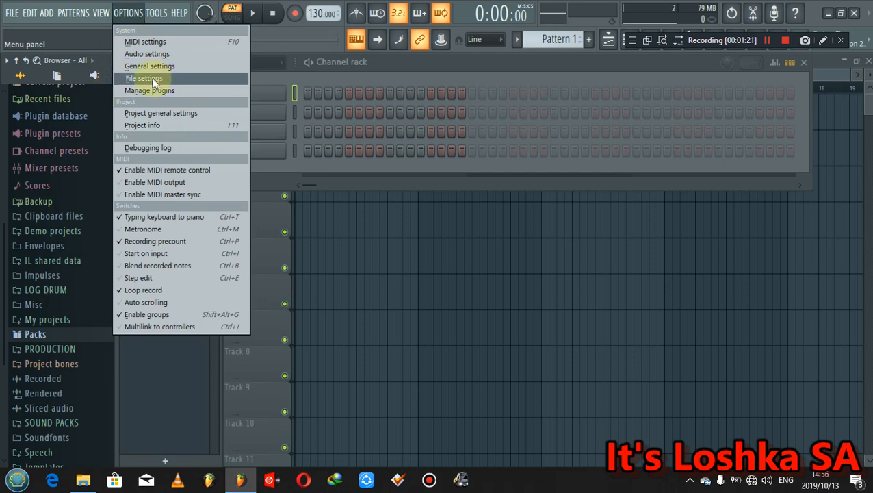
{"action": "left_click", "coordinate": [143, 78]}
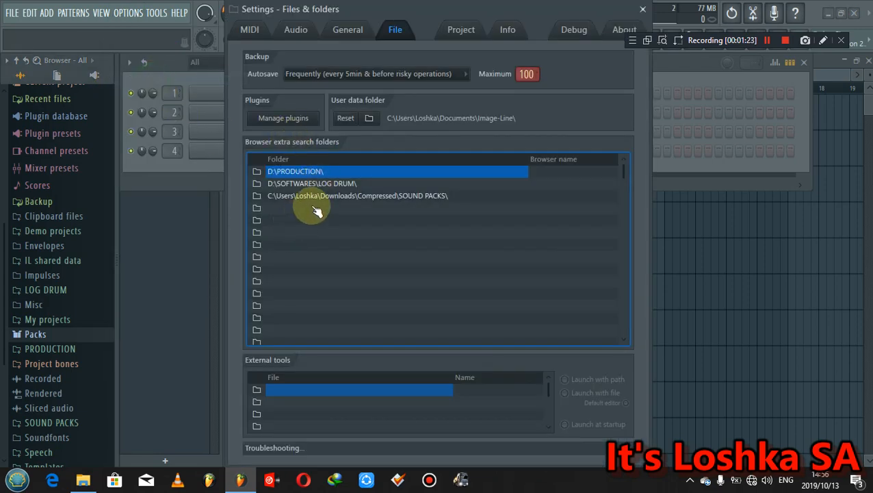
{"action": "mouse_move", "coordinate": [263, 215]}
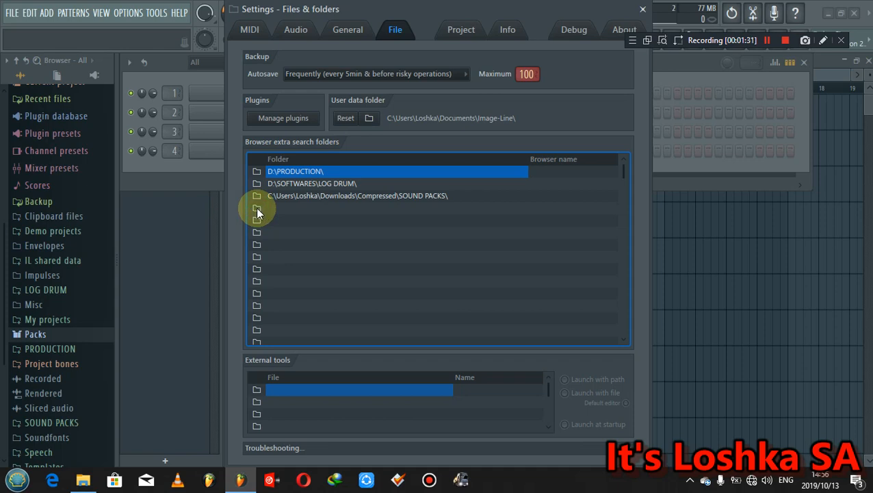
Add SOUND PACKS > KS4 Amapiano Sound Kit (Amapiano Sample Pack) > KS4 Amapiano Sound Kit as an extra search folder.
{"action": "left_click", "coordinate": [256, 208]}
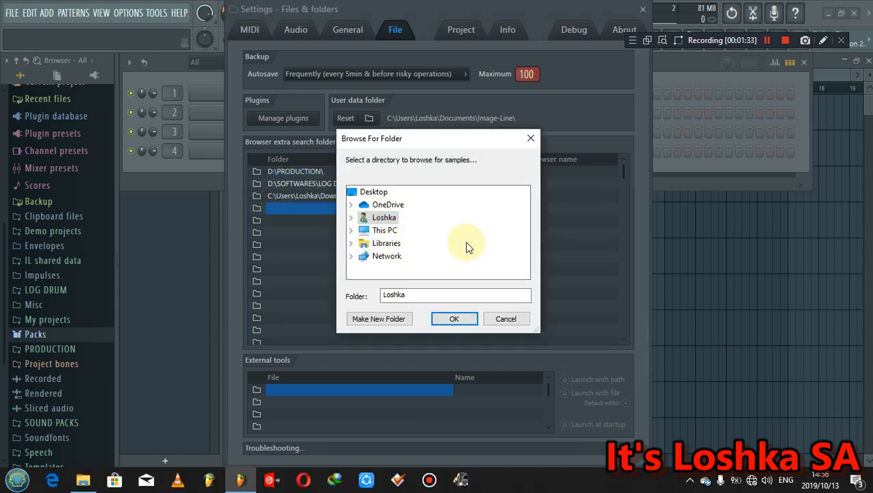
{"action": "mouse_move", "coordinate": [492, 229]}
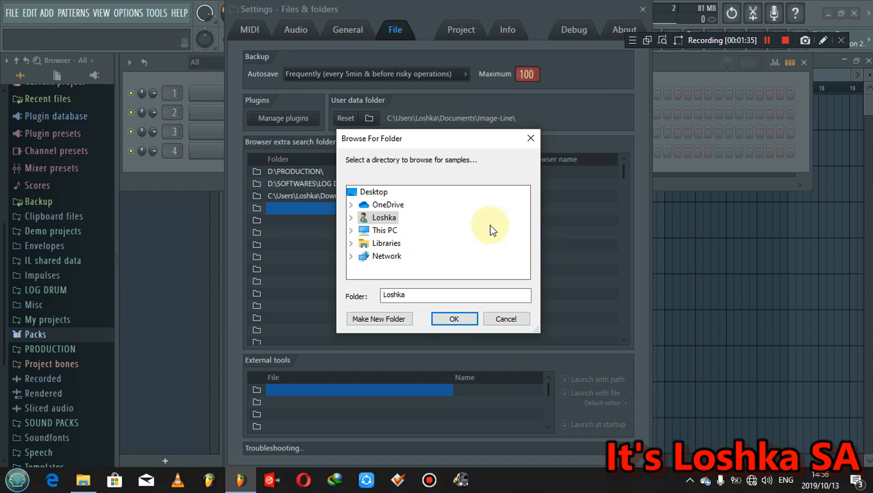
{"action": "mouse_move", "coordinate": [356, 236]}
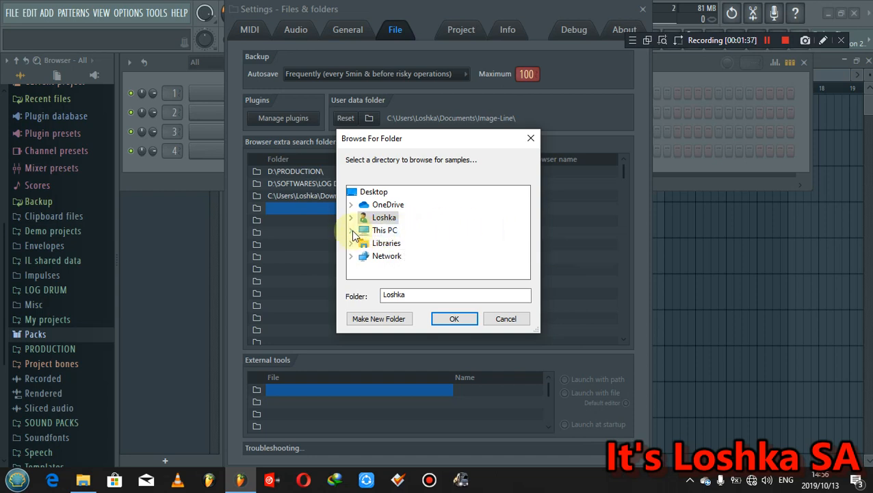
{"action": "mouse_move", "coordinate": [445, 232]}
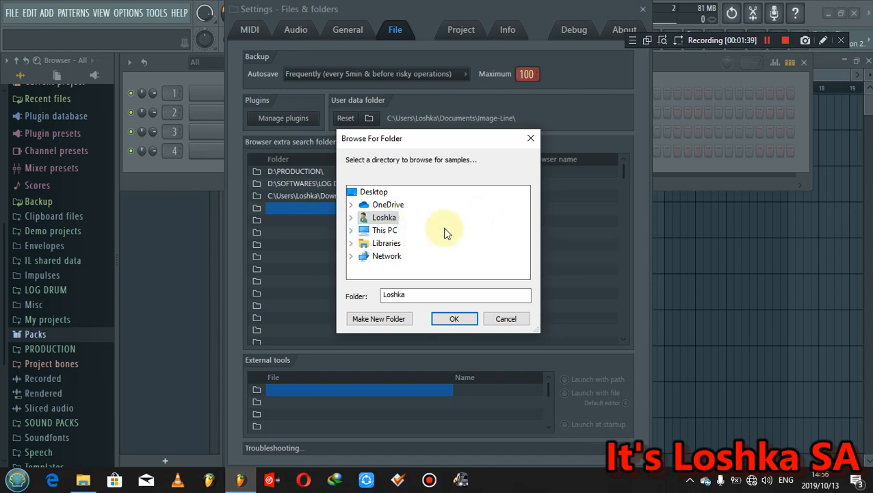
{"action": "mouse_move", "coordinate": [352, 235]}
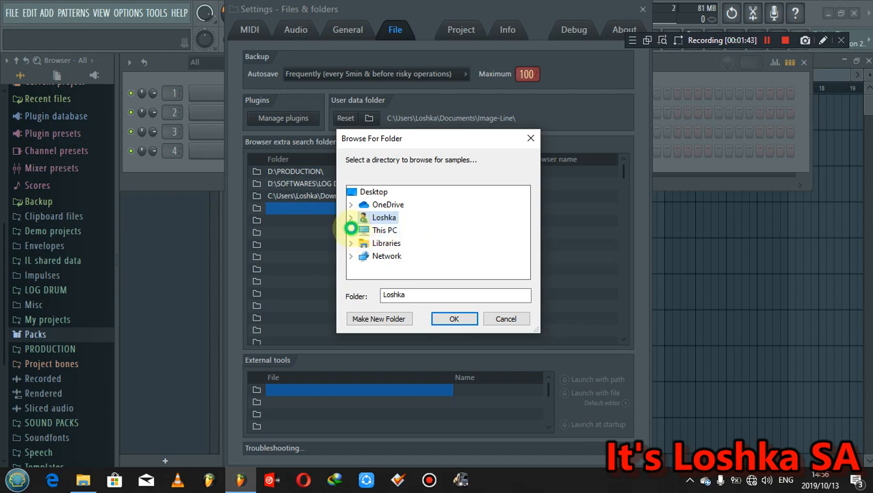
{"action": "left_click", "coordinate": [351, 230]}
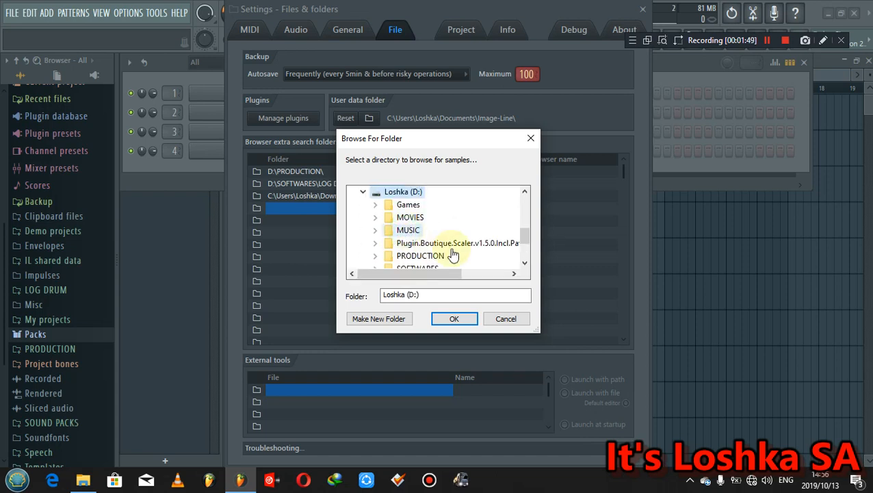
{"action": "mouse_move", "coordinate": [444, 232]}
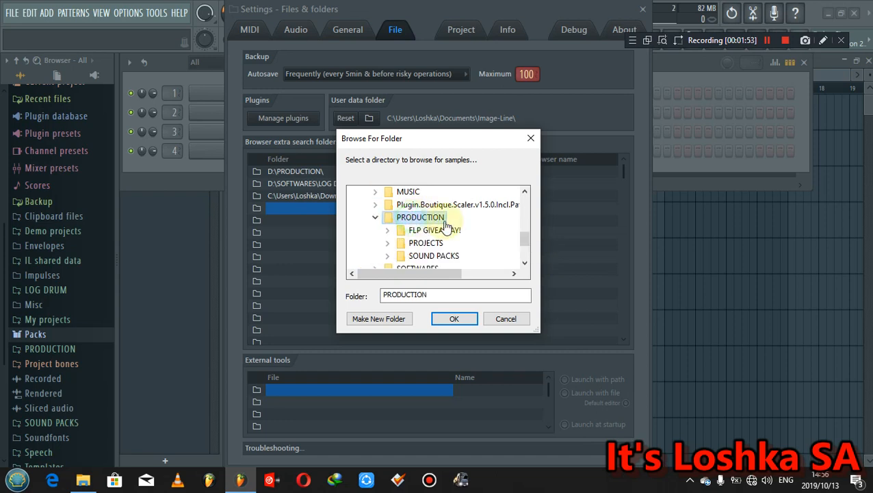
{"action": "scroll", "scroll_direction": "down", "scroll_amount": 3}
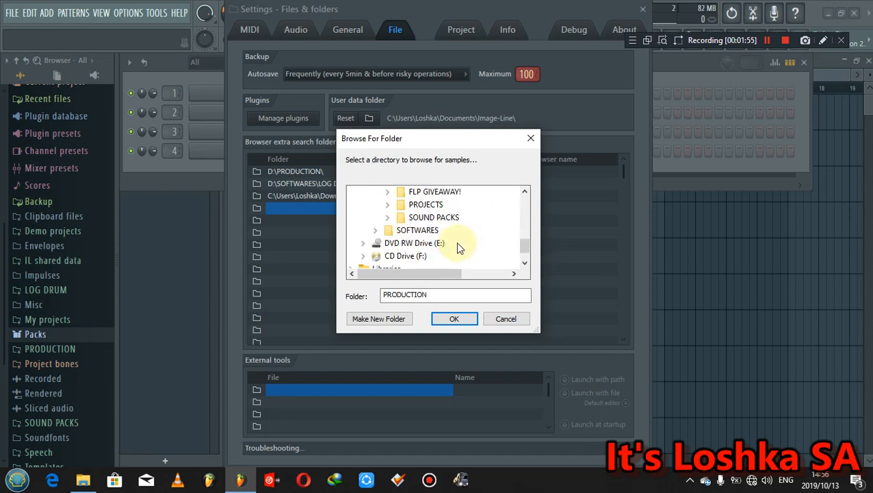
{"action": "left_click", "coordinate": [433, 217]}
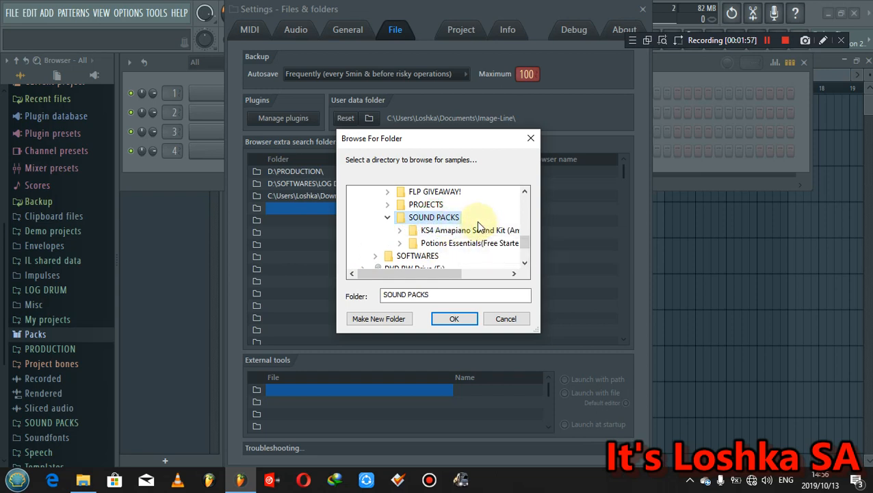
{"action": "mouse_move", "coordinate": [448, 230]}
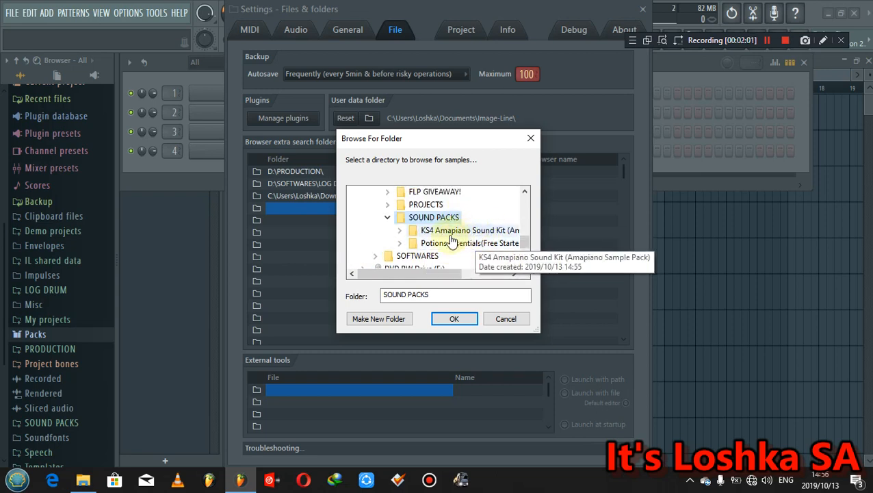
{"action": "left_click", "coordinate": [469, 230]}
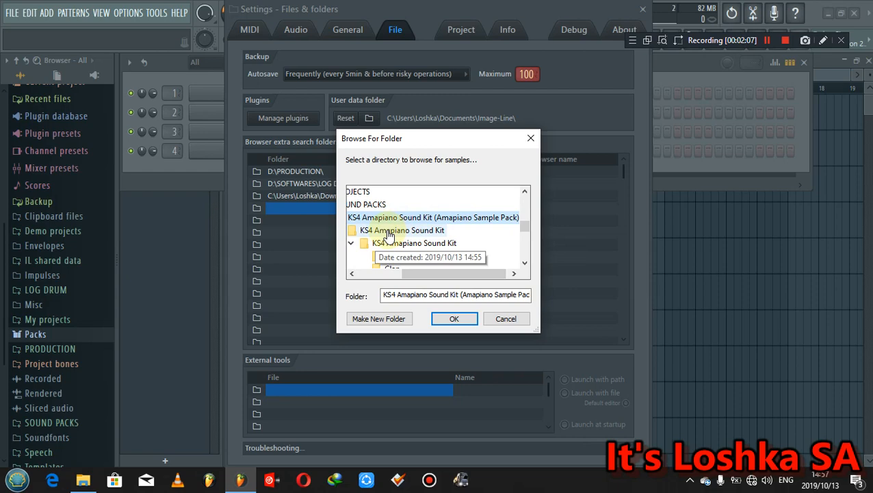
{"action": "left_click", "coordinate": [401, 230]}
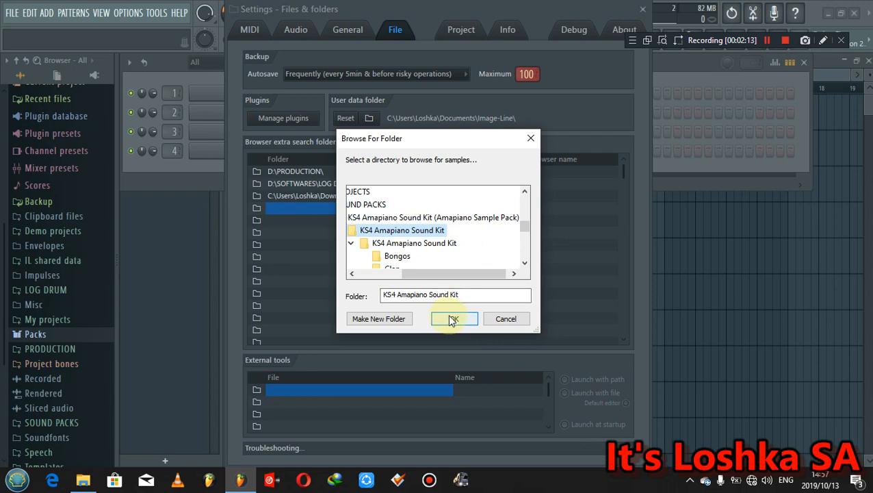
{"action": "left_click", "coordinate": [453, 318]}
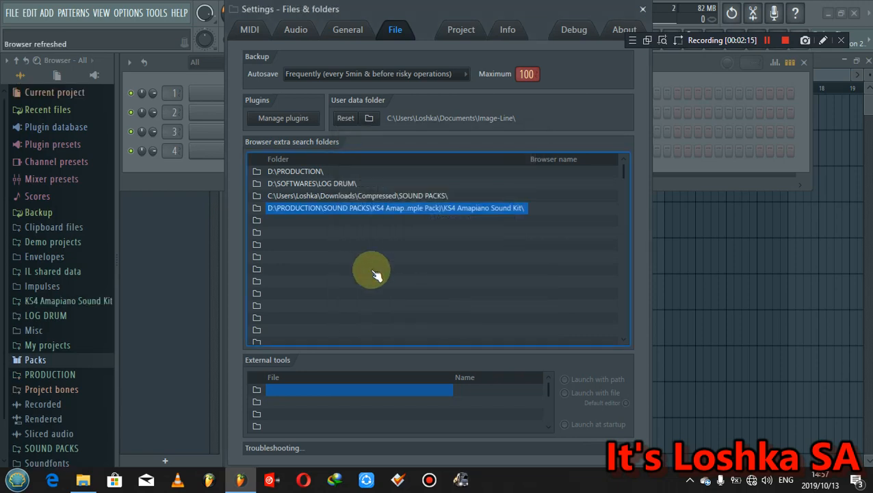
{"action": "mouse_move", "coordinate": [642, 9]}
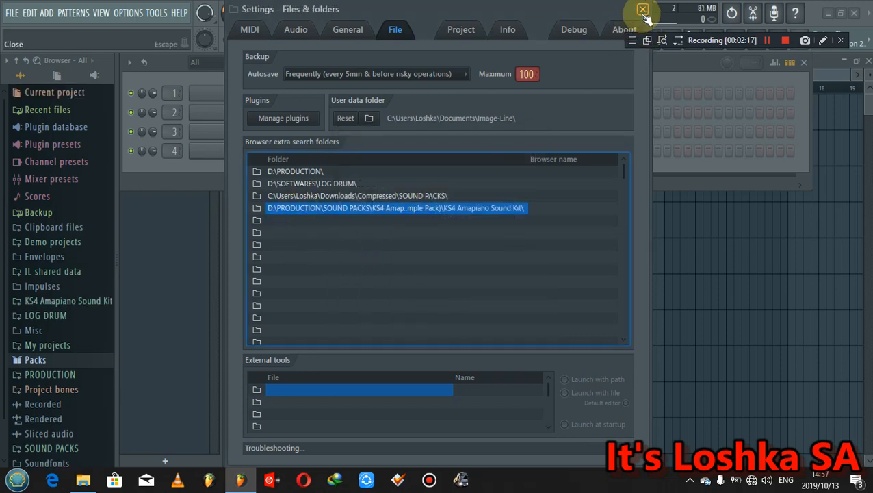
Close Settings, open KS4 Amapiano Sound Kit in the Browser, then collapse its Hats folder.
{"action": "left_click", "coordinate": [642, 10]}
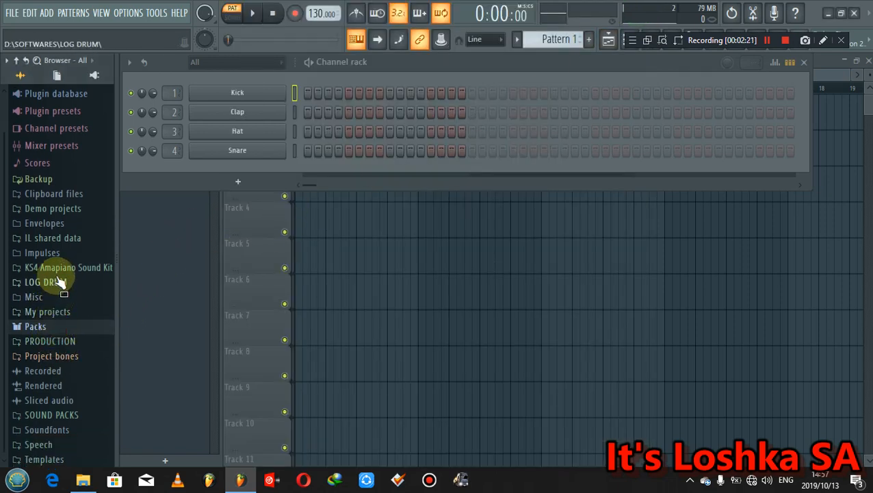
{"action": "left_click", "coordinate": [68, 266]}
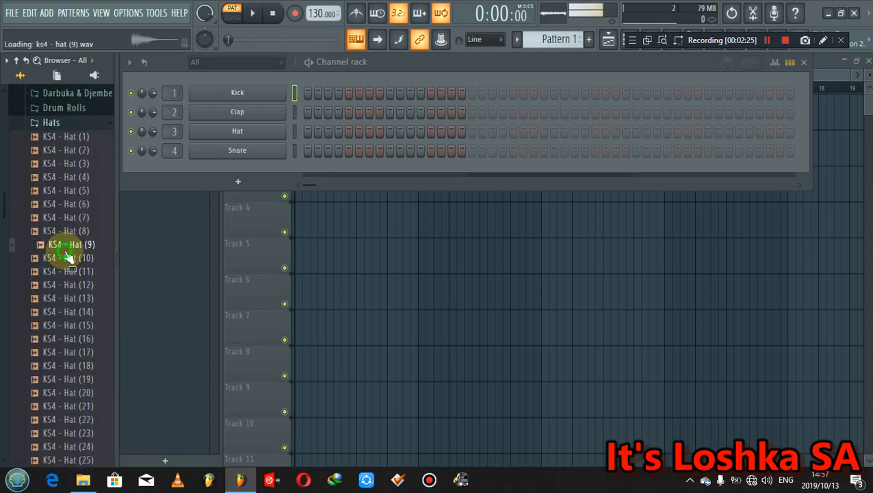
{"action": "left_click", "coordinate": [51, 121]}
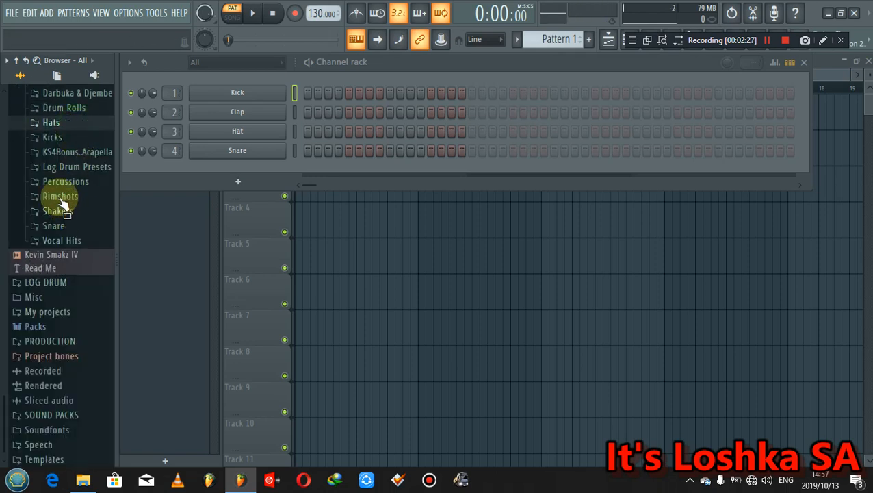
{"action": "left_click", "coordinate": [52, 136]}
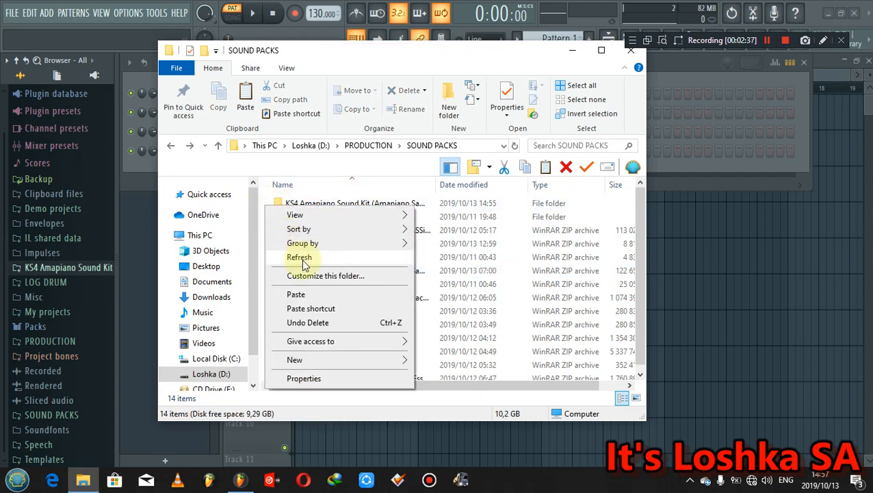
Refresh the SOUND PACKS listing and bring up the KS4 kit folder's context menu.
{"action": "left_click", "coordinate": [299, 257]}
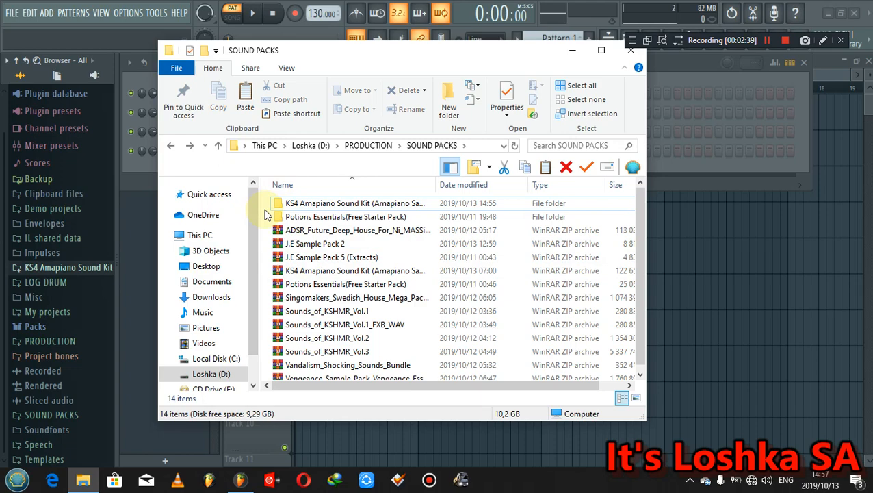
{"action": "mouse_move", "coordinate": [522, 84]}
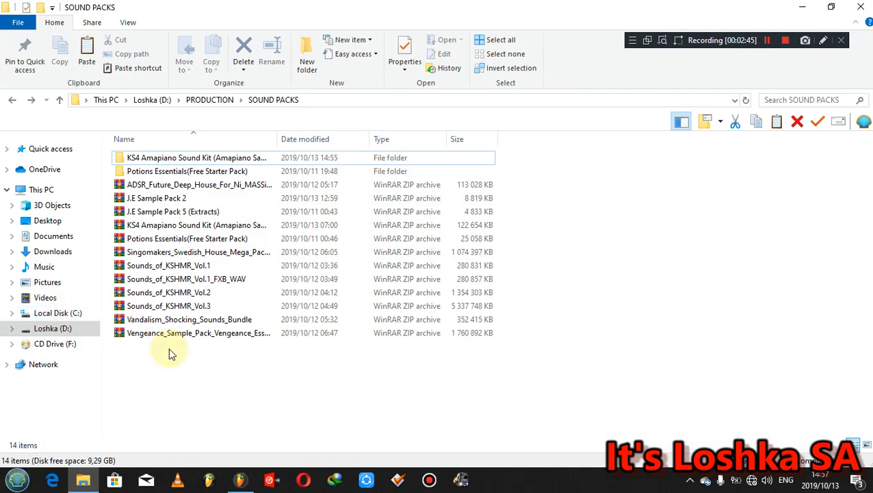
{"action": "right_click", "coordinate": [195, 157]}
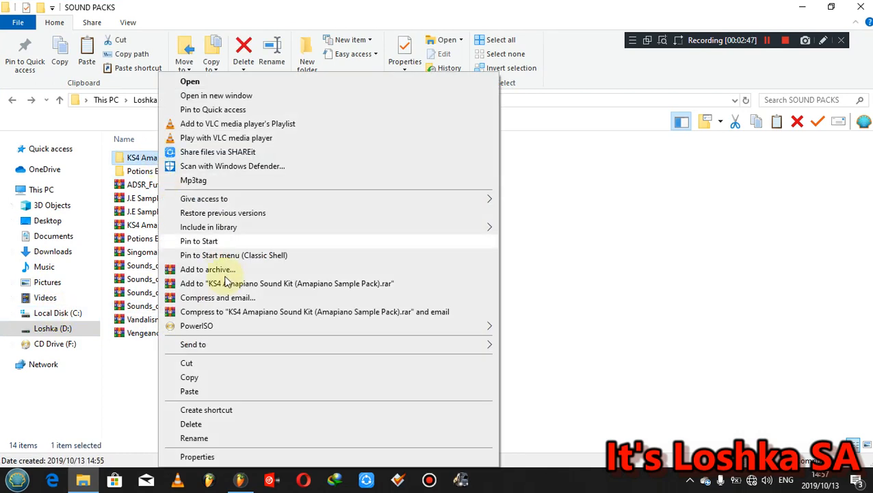
{"action": "mouse_move", "coordinate": [190, 377]}
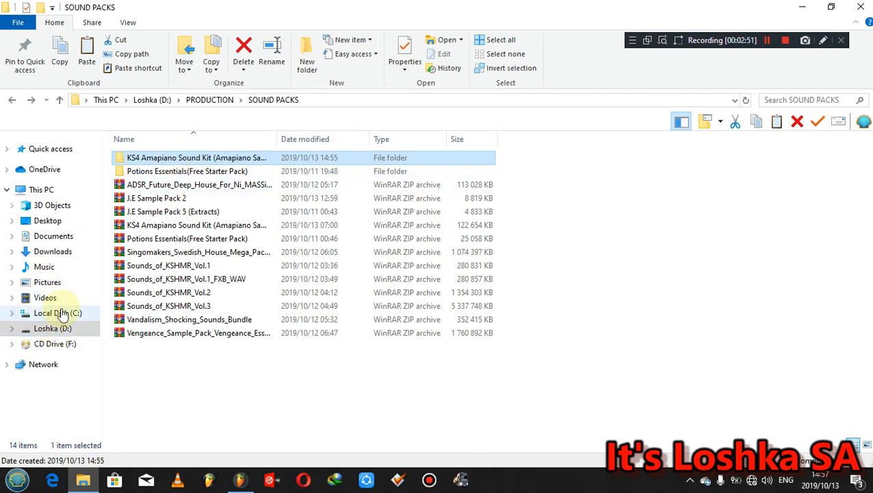
Navigate C: > Program Files (x86) > Image-Line > FL Studio 20 > Data > Patches > Packs.
{"action": "left_click", "coordinate": [58, 312]}
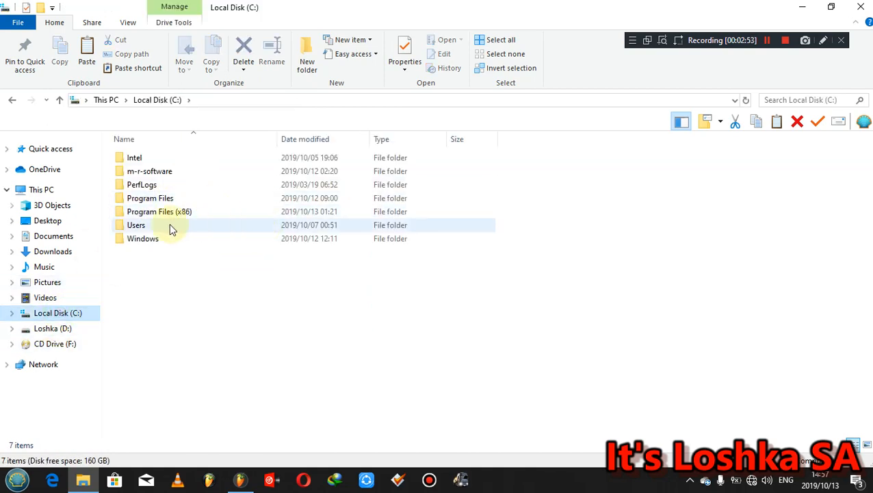
{"action": "double_click", "coordinate": [158, 210]}
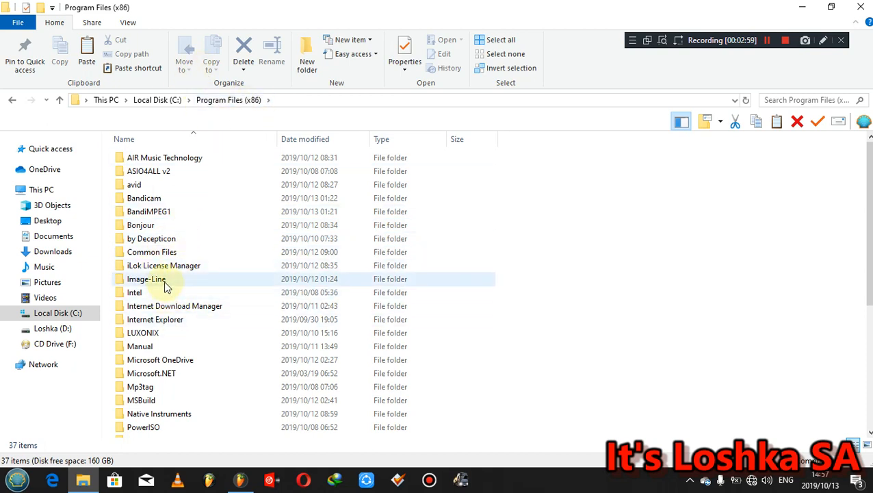
{"action": "double_click", "coordinate": [146, 278]}
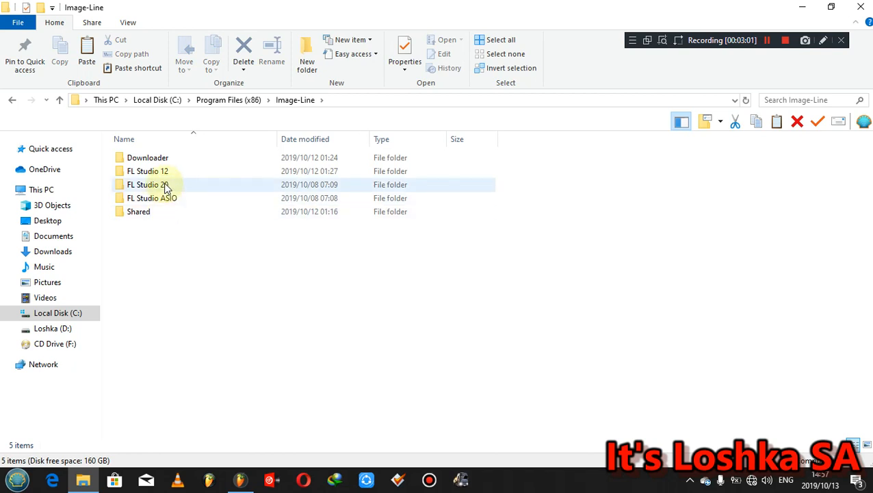
{"action": "double_click", "coordinate": [147, 184]}
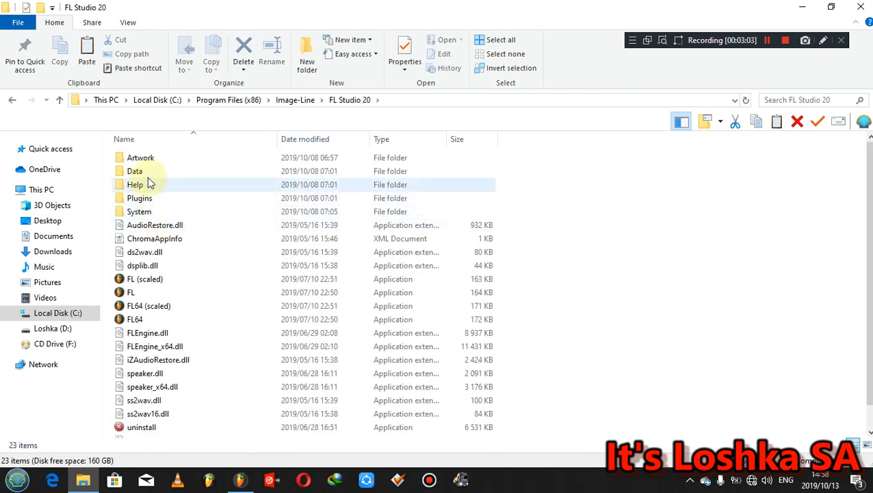
{"action": "double_click", "coordinate": [134, 170]}
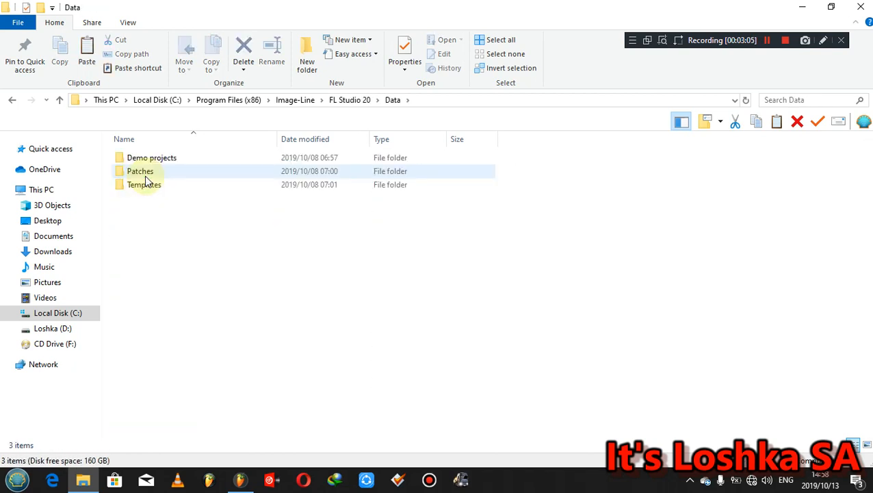
{"action": "double_click", "coordinate": [140, 170]}
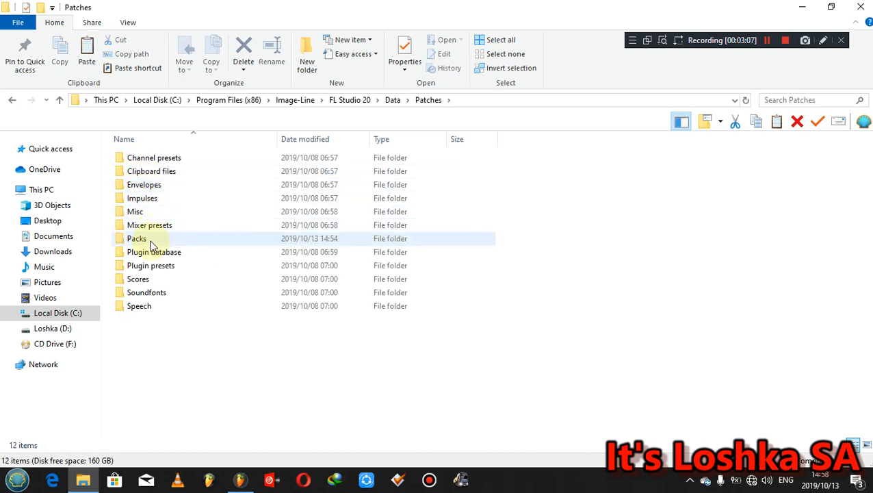
{"action": "double_click", "coordinate": [137, 238]}
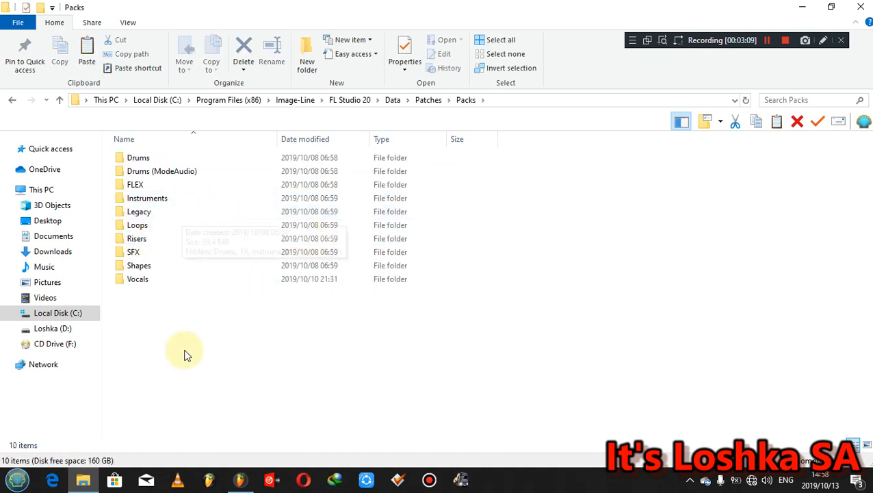
{"action": "mouse_move", "coordinate": [397, 263]}
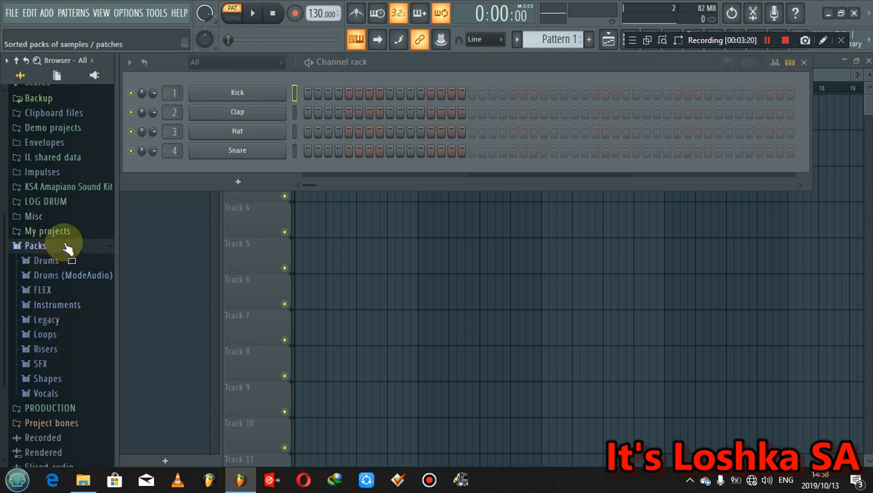
Collapse the Packs folder in FL Studio's browser.
{"action": "left_click", "coordinate": [35, 245]}
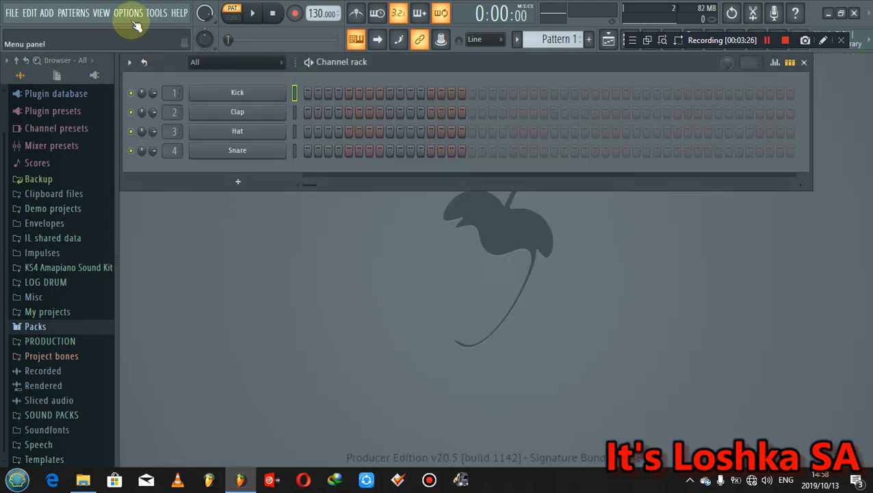
Reopen File settings and set Autosave to 'Frequently (every 5min & before risky operations)'.
{"action": "left_click", "coordinate": [128, 12]}
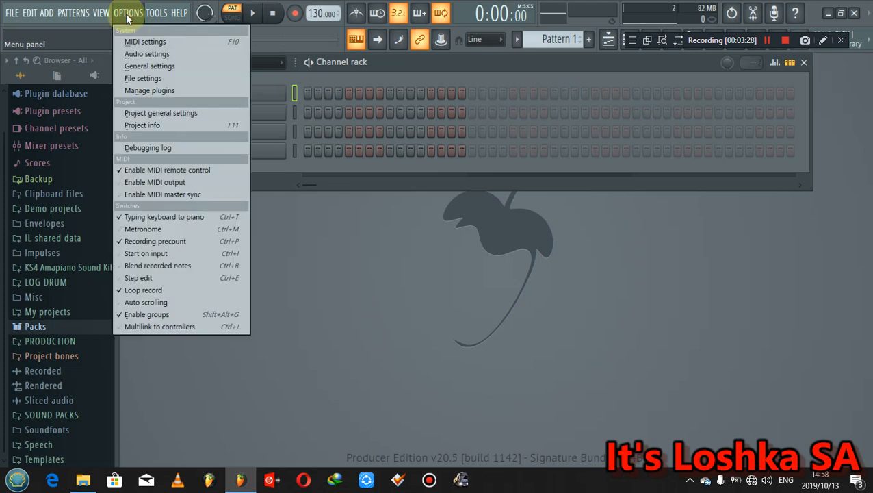
{"action": "left_click", "coordinate": [142, 78]}
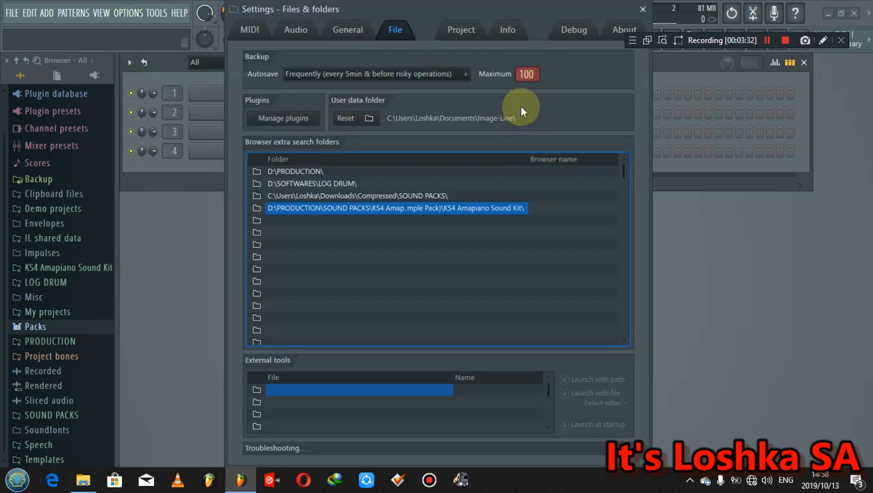
{"action": "mouse_move", "coordinate": [498, 100]}
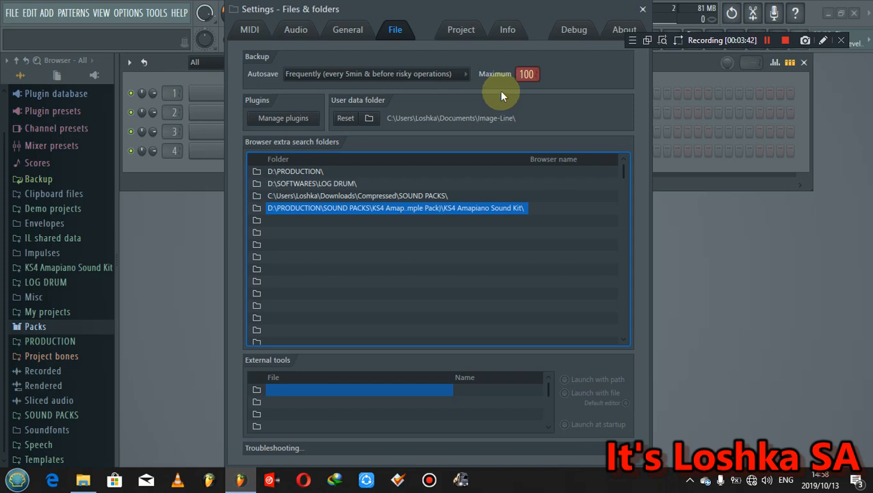
{"action": "mouse_move", "coordinate": [442, 77]}
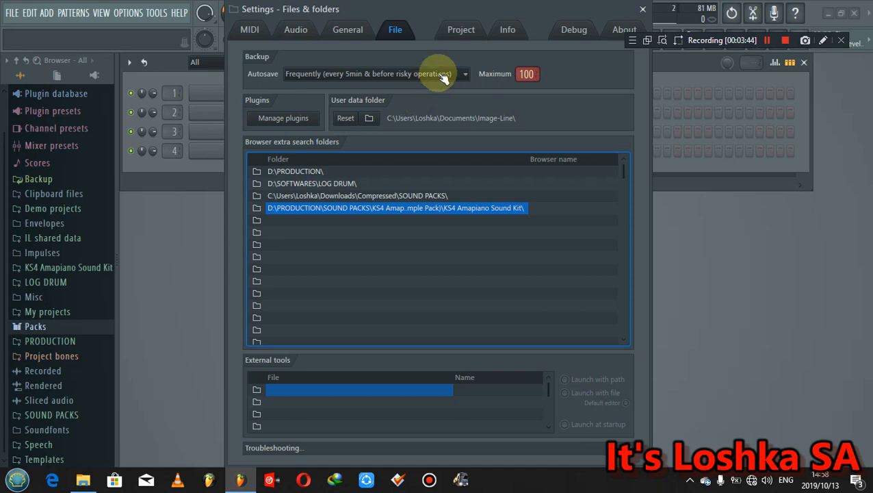
{"action": "left_click", "coordinate": [464, 74]}
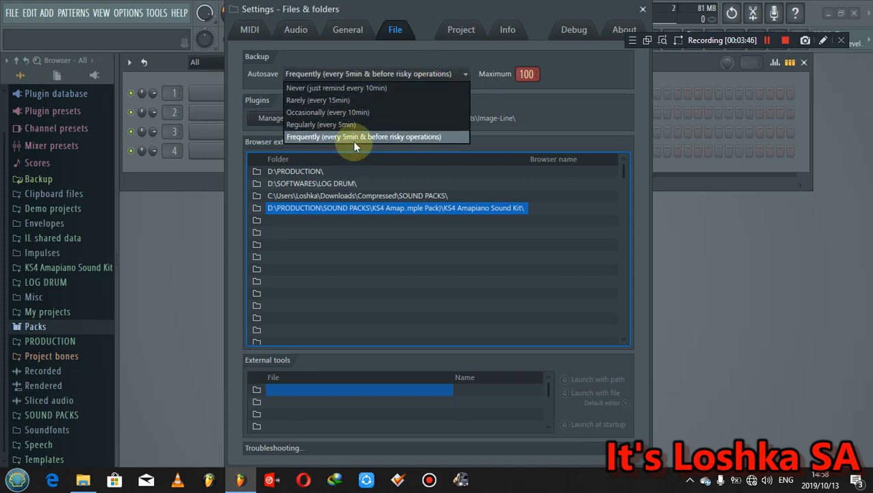
{"action": "mouse_move", "coordinate": [324, 124]}
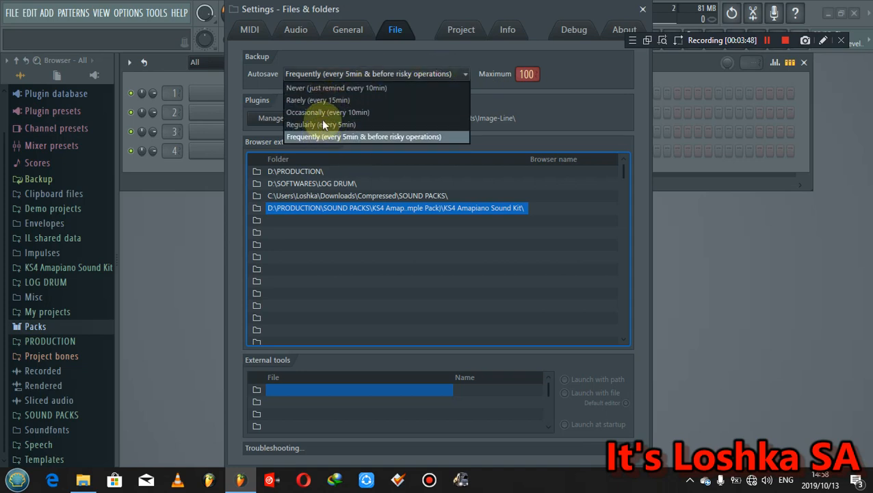
{"action": "mouse_move", "coordinate": [392, 124]}
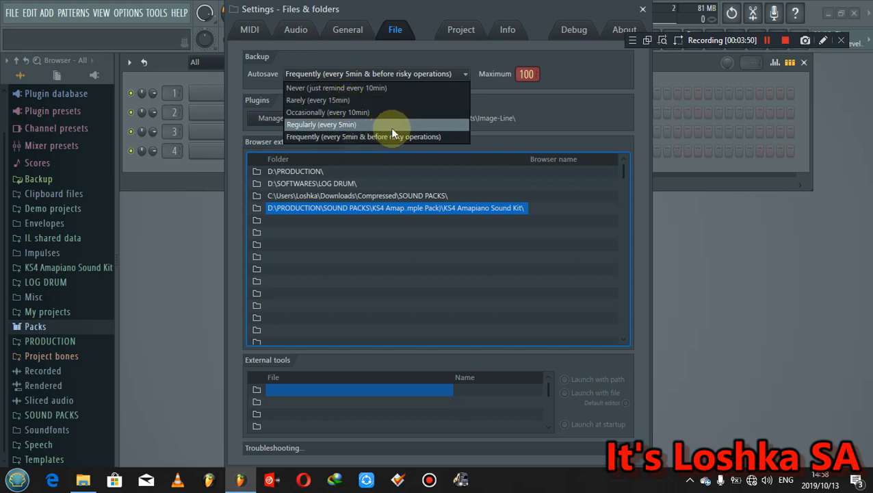
{"action": "mouse_move", "coordinate": [376, 136]}
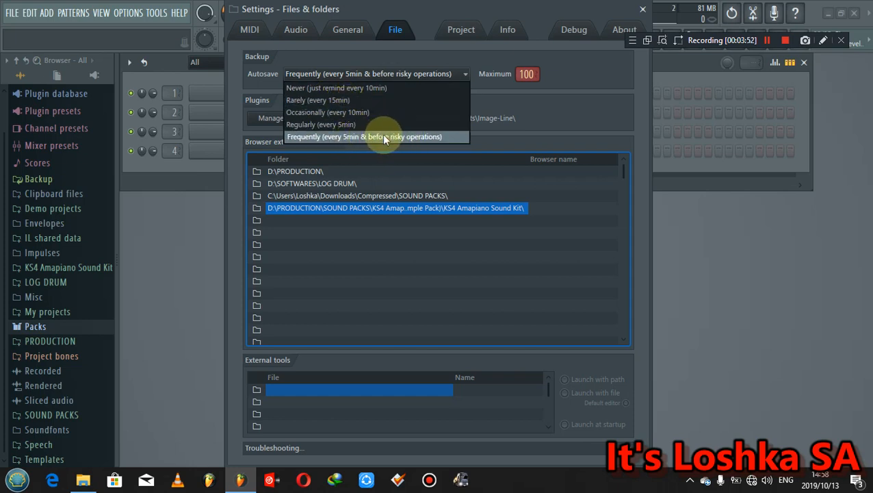
{"action": "mouse_move", "coordinate": [335, 140]}
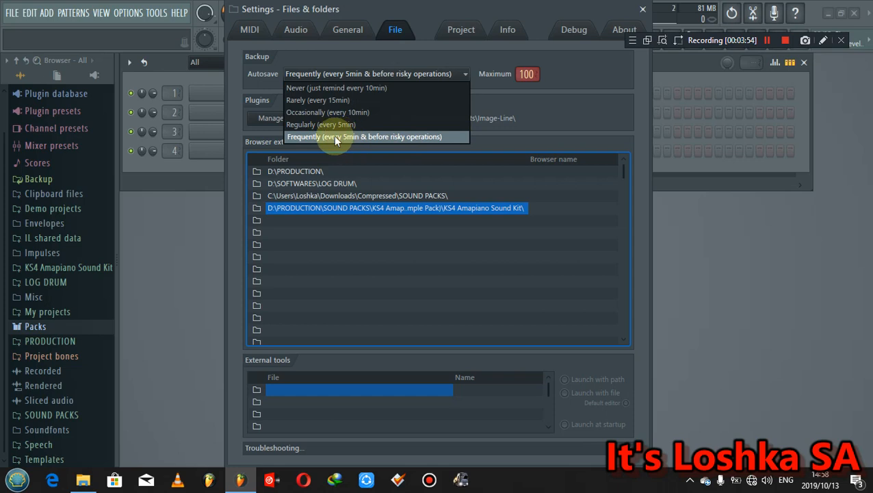
{"action": "mouse_move", "coordinate": [304, 139]}
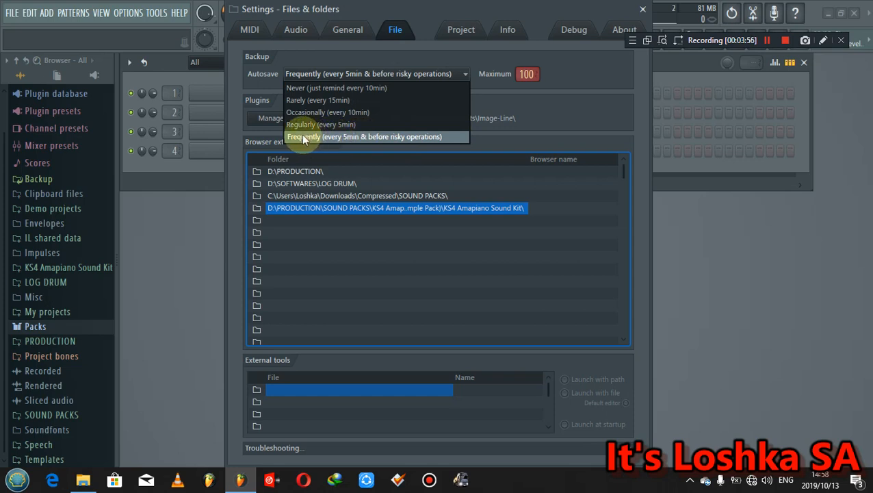
{"action": "mouse_move", "coordinate": [342, 137]}
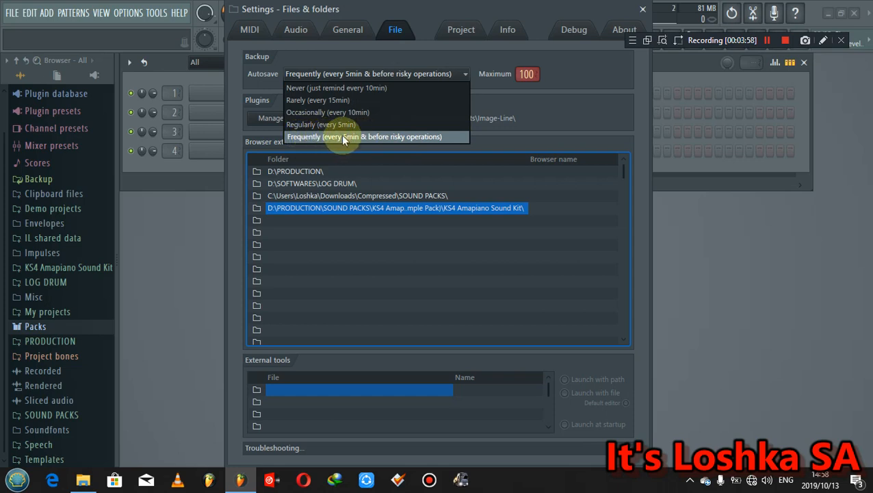
{"action": "mouse_move", "coordinate": [375, 141]}
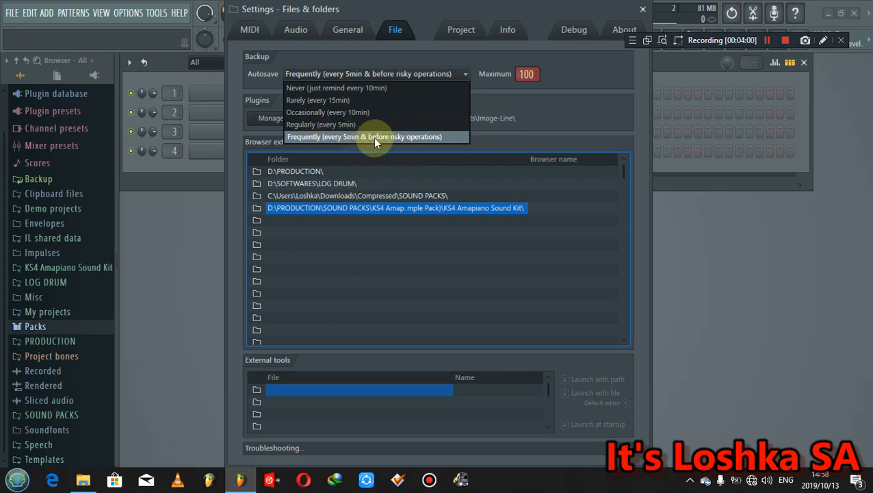
{"action": "mouse_move", "coordinate": [438, 136]}
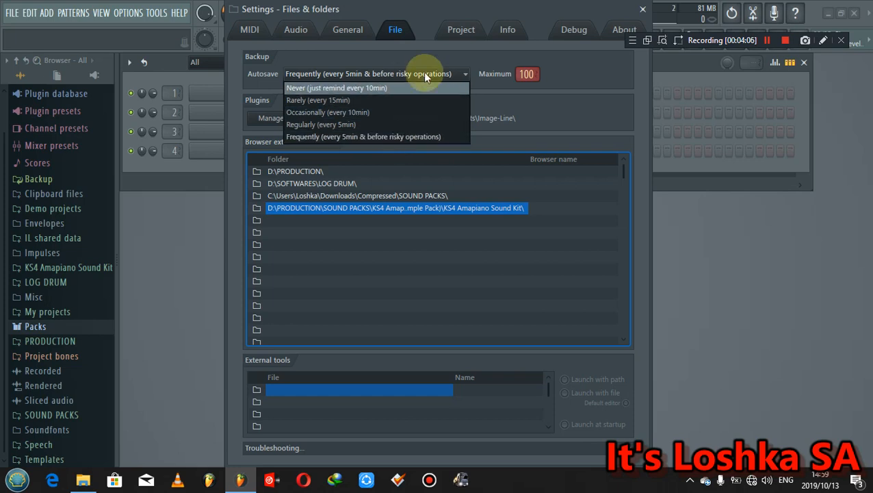
{"action": "mouse_move", "coordinate": [434, 87]}
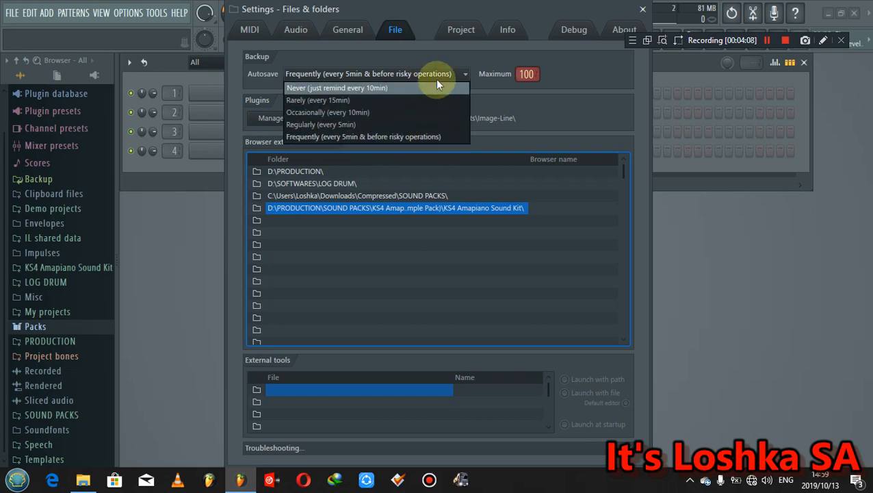
{"action": "mouse_move", "coordinate": [414, 123]}
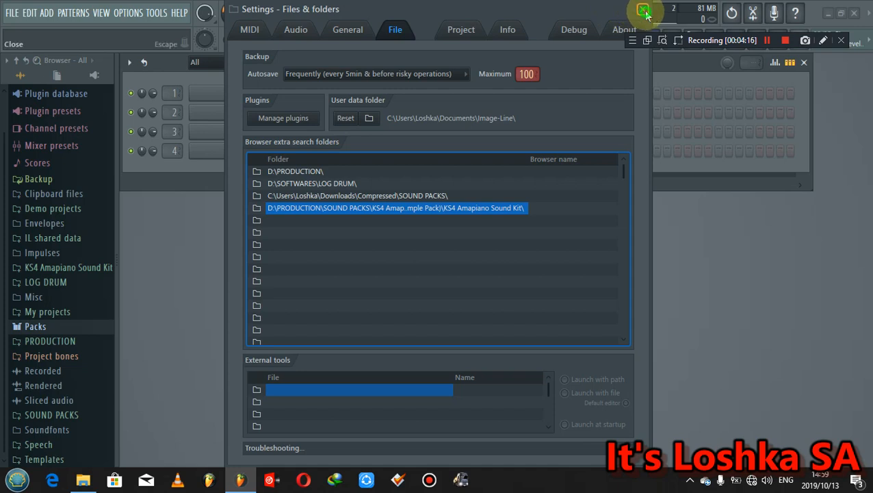
Close the Settings – Files & folders window.
{"action": "left_click", "coordinate": [11, 13]}
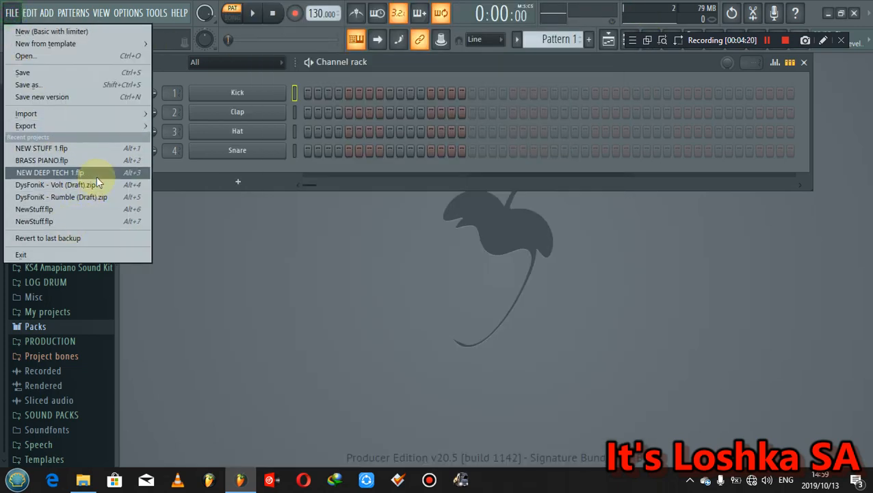
{"action": "mouse_move", "coordinate": [65, 238]}
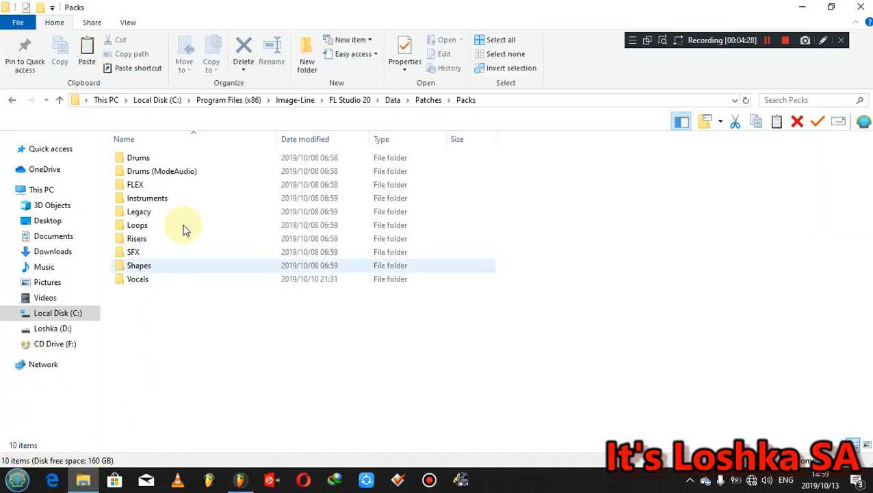
Step back from Packs to FL Studio 20, reopen Data and Patches, then return to Data.
{"action": "left_click", "coordinate": [12, 100]}
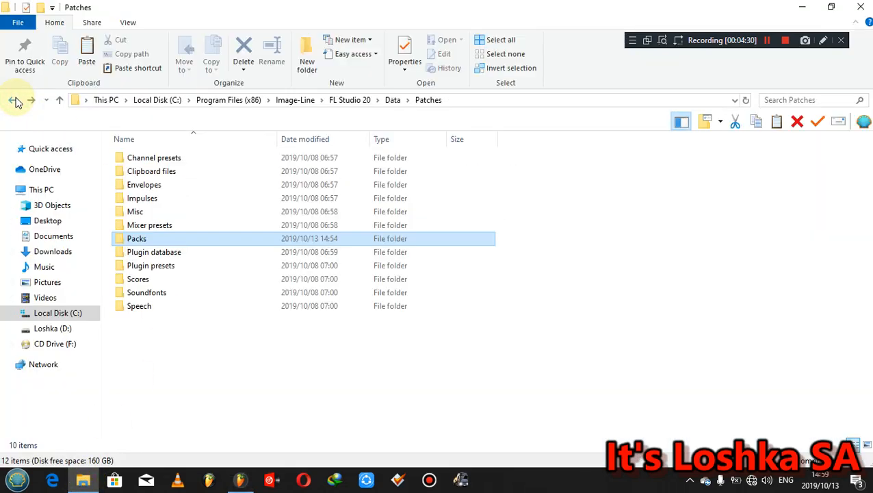
{"action": "left_click", "coordinate": [15, 100]}
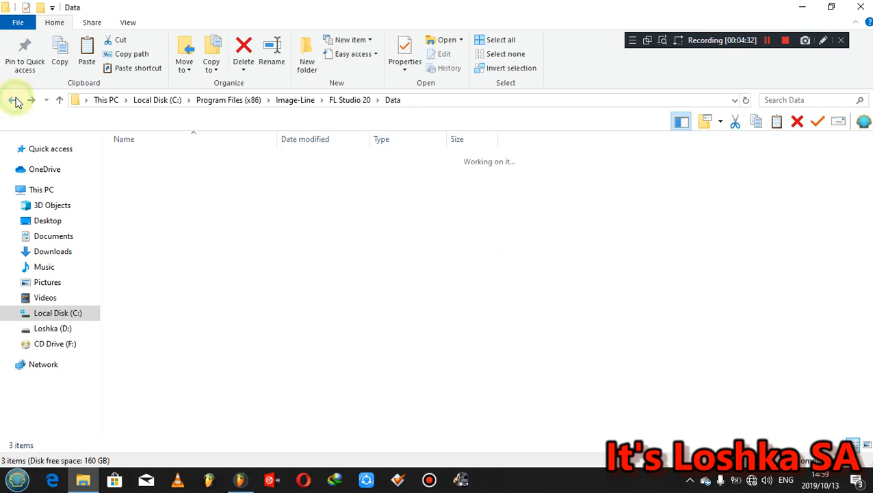
{"action": "left_click", "coordinate": [15, 100]}
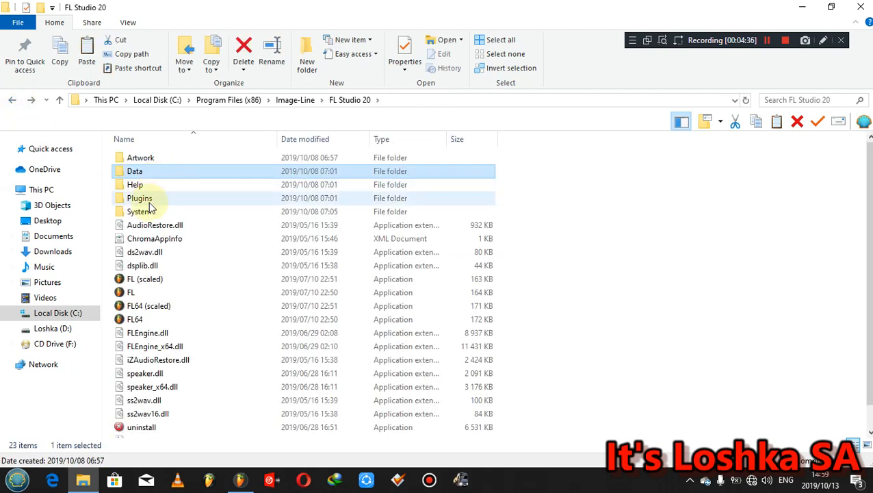
{"action": "left_click", "coordinate": [135, 170]}
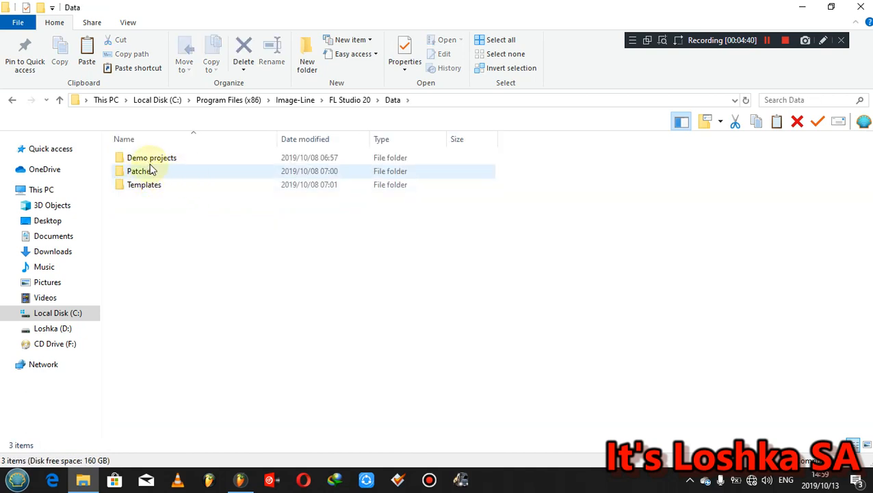
{"action": "double_click", "coordinate": [142, 171]}
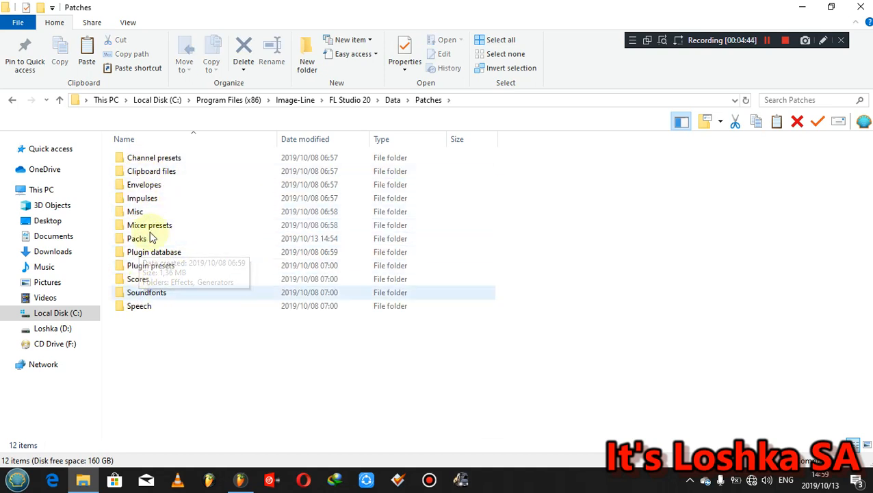
{"action": "mouse_move", "coordinate": [19, 123]}
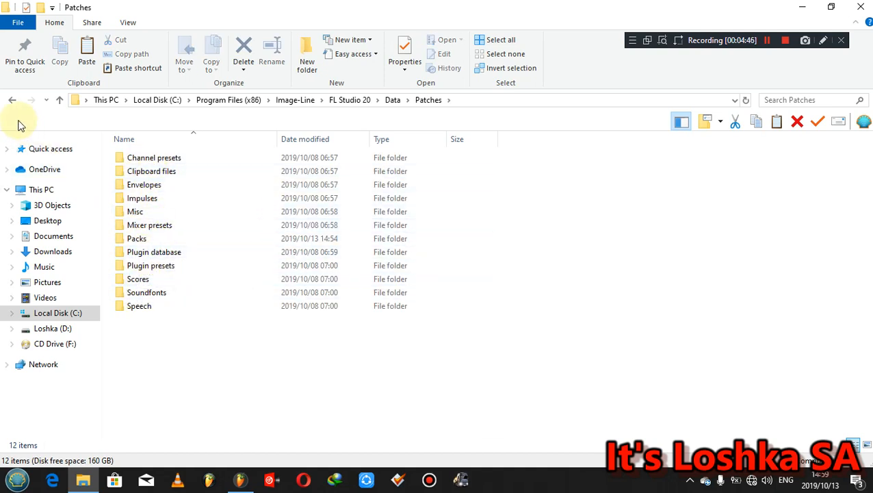
{"action": "left_click", "coordinate": [11, 100]}
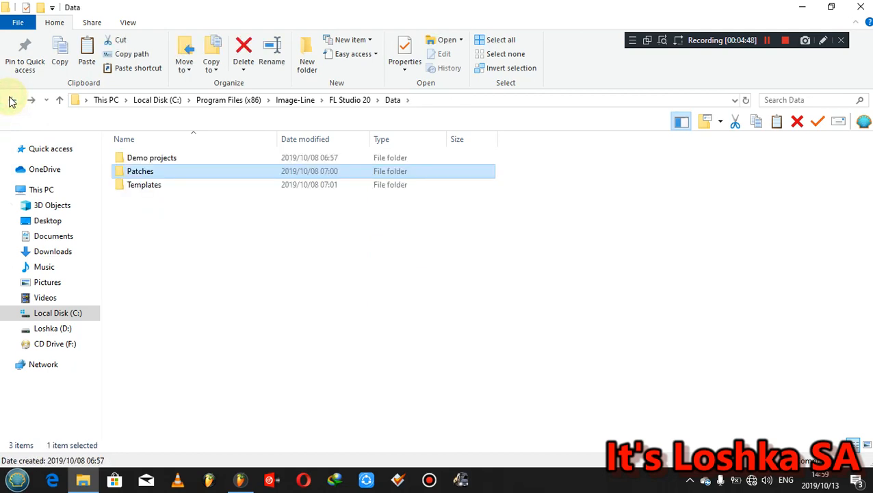
{"action": "mouse_move", "coordinate": [861, 7]}
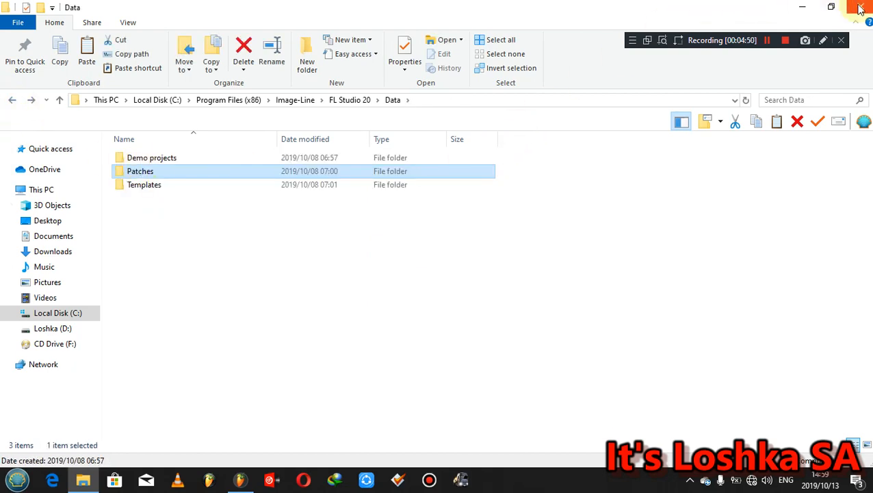
Close the File Explorer window, leaving the Windows desktop visible.
{"action": "left_click", "coordinate": [861, 8]}
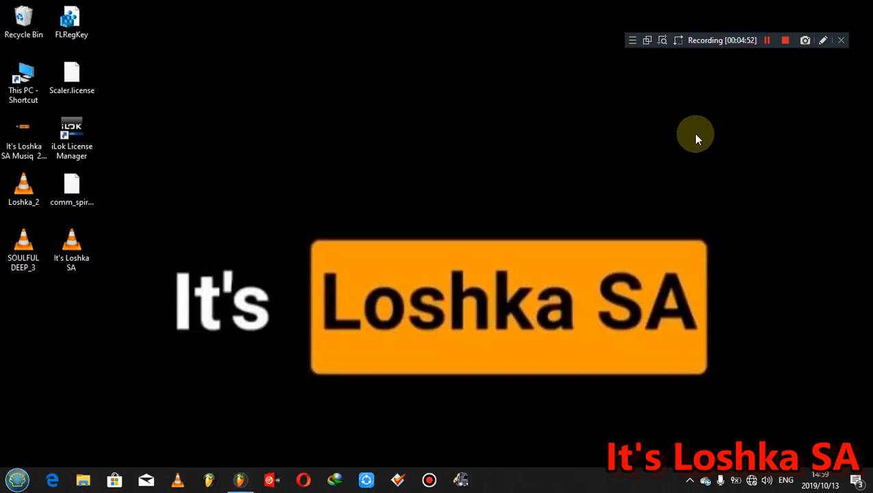
{"action": "mouse_move", "coordinate": [714, 132]}
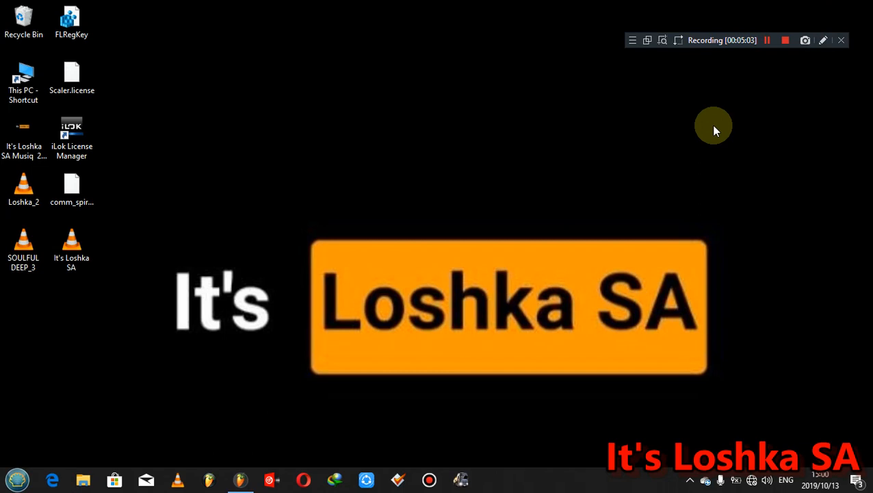
{"action": "mouse_move", "coordinate": [699, 128]}
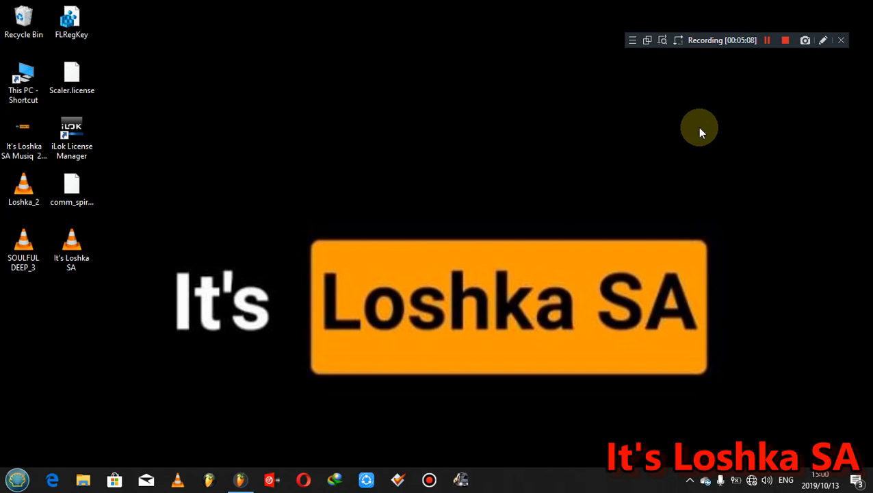